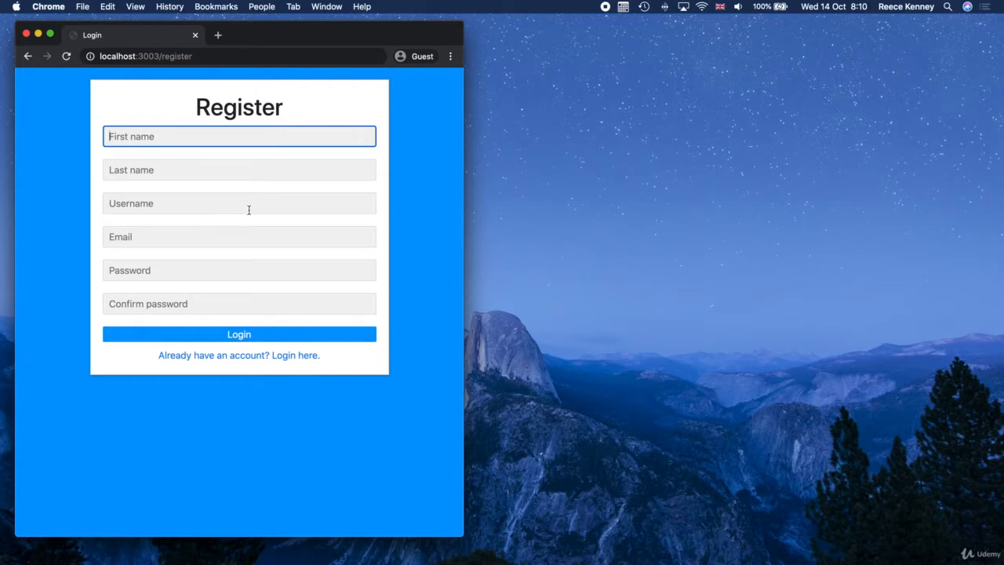
{"action": "type", "text": "asdfasd"}
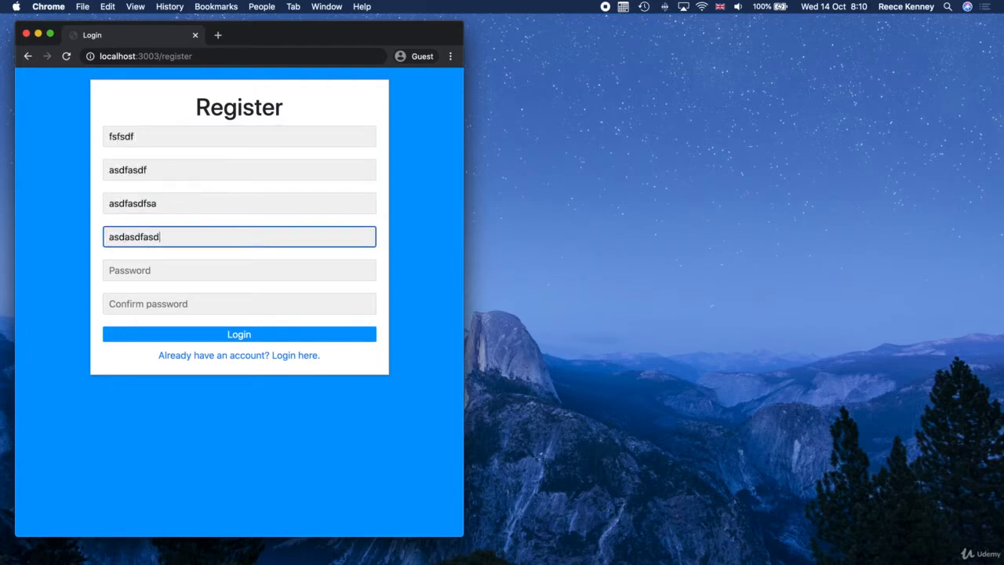
{"action": "type", "text": "@sdfksfd.com"}
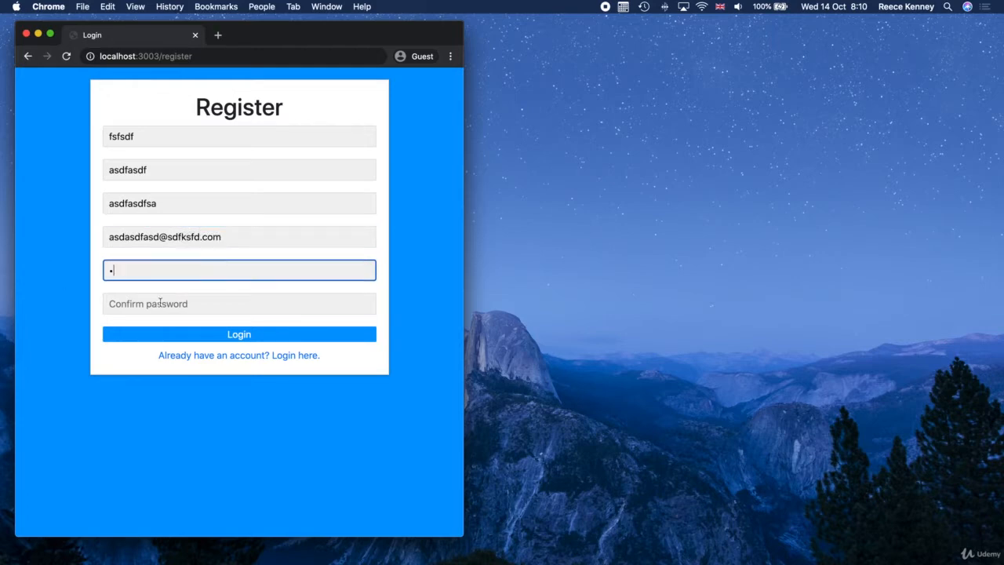
{"action": "left_click", "coordinate": [239, 334]}
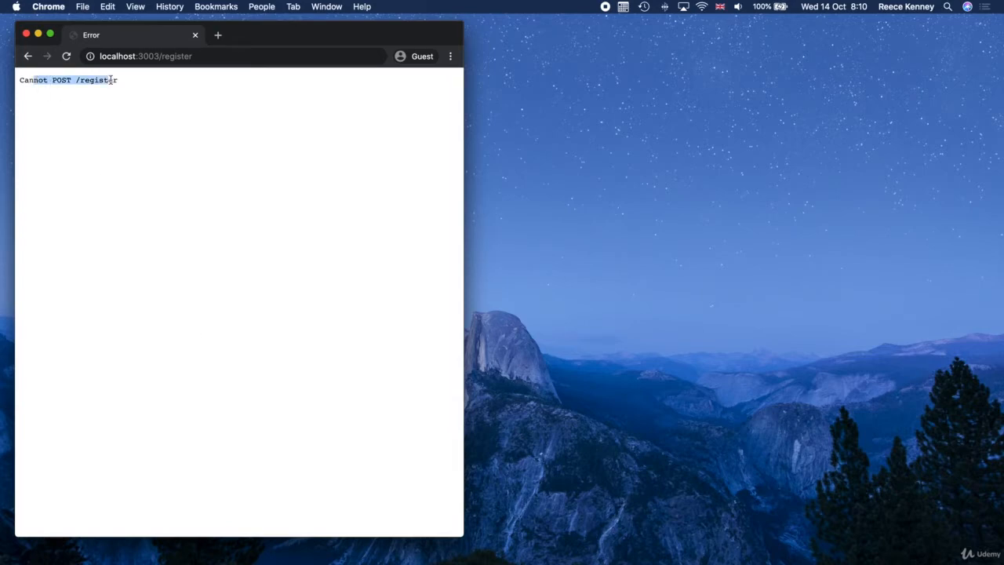
{"action": "mouse_move", "coordinate": [219, 76]}
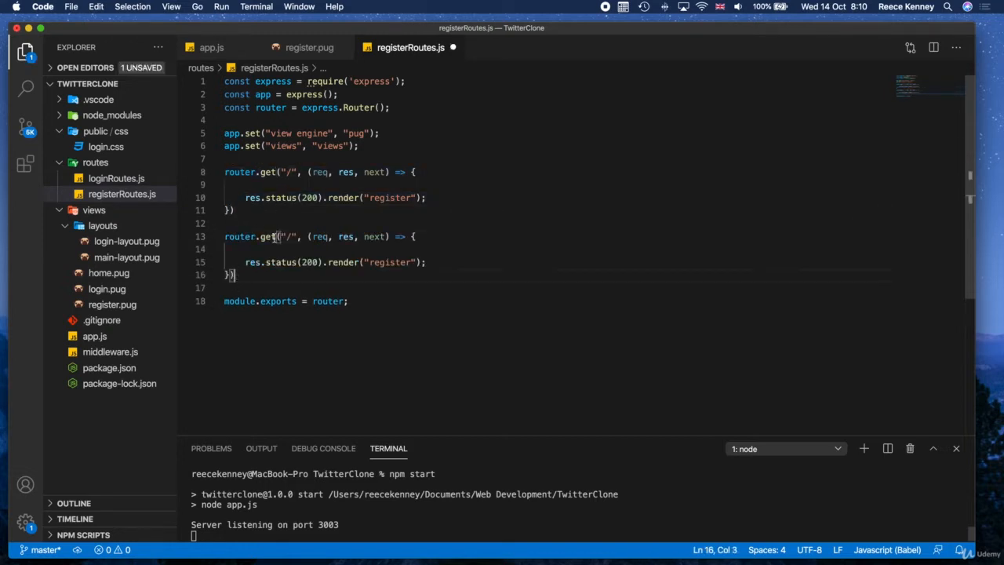
- Change the second router.get to router.post and check register.pug uses method="post"
{"action": "type", "text": "post"}
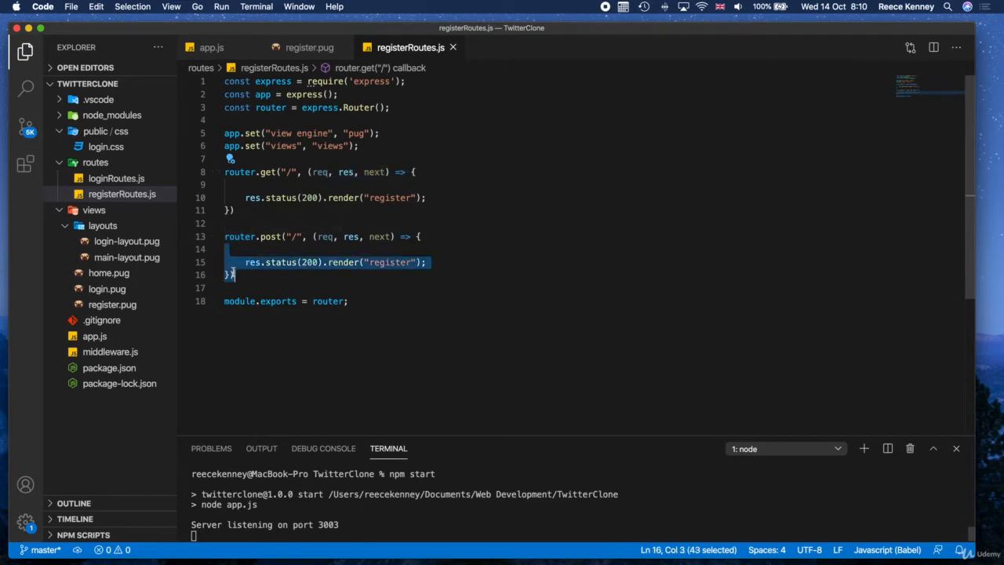
{"action": "left_click", "coordinate": [489, 262]}
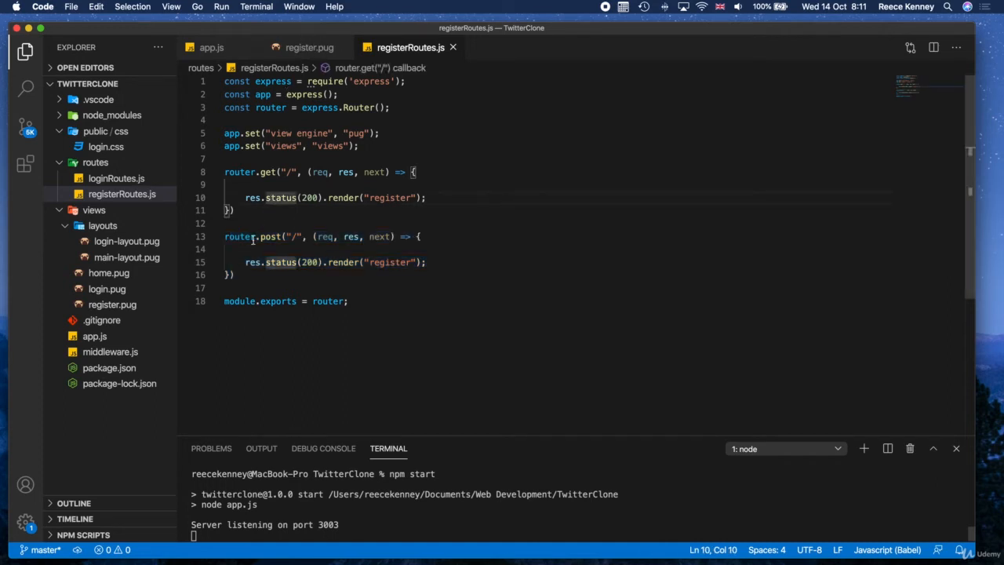
{"action": "mouse_move", "coordinate": [309, 47]}
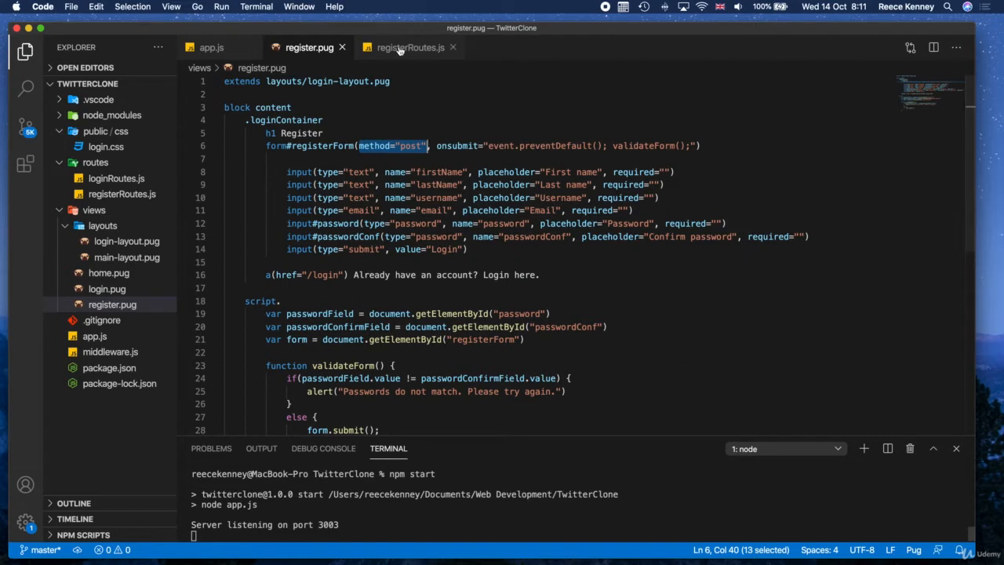
{"action": "left_click", "coordinate": [411, 47]}
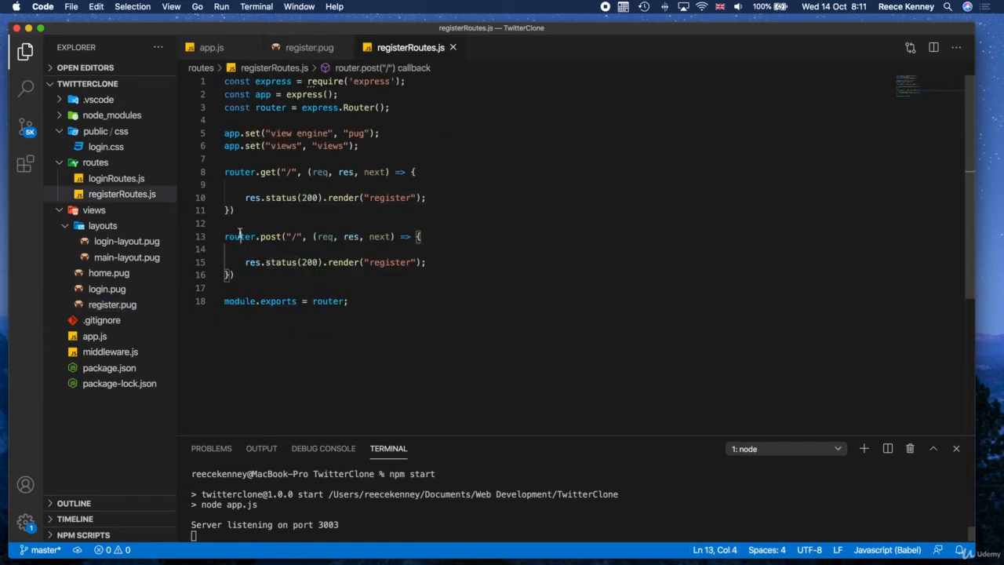
{"action": "left_click", "coordinate": [311, 197]}
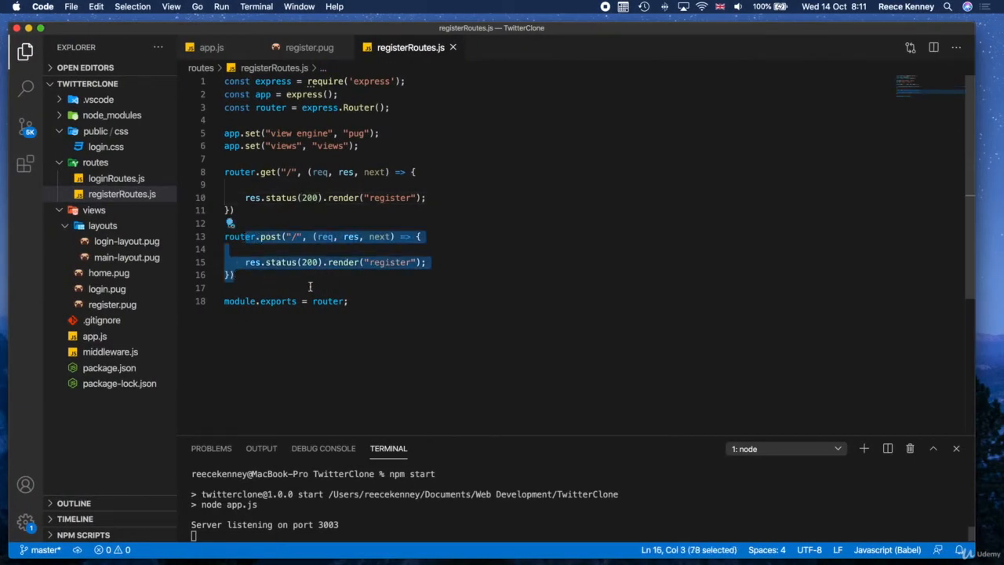
{"action": "mouse_move", "coordinate": [270, 235]}
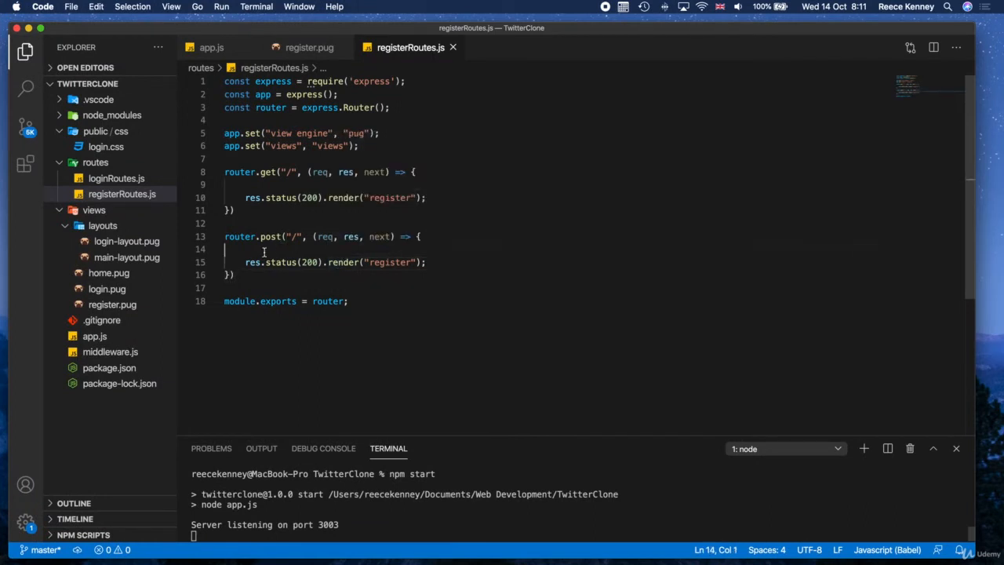
{"action": "left_click", "coordinate": [311, 248]}
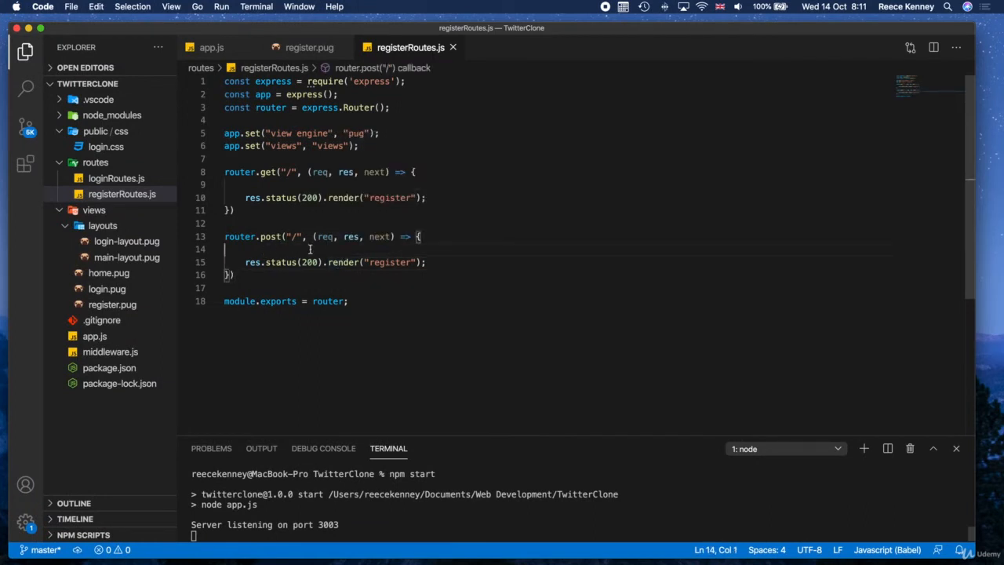
{"action": "type", "text": "req.body"}
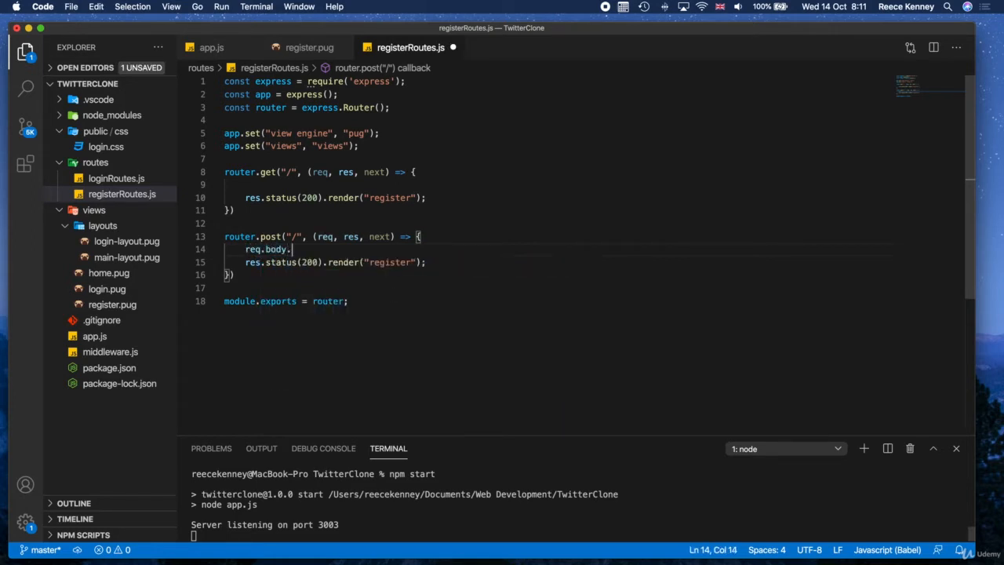
{"action": "type", "text": "."}
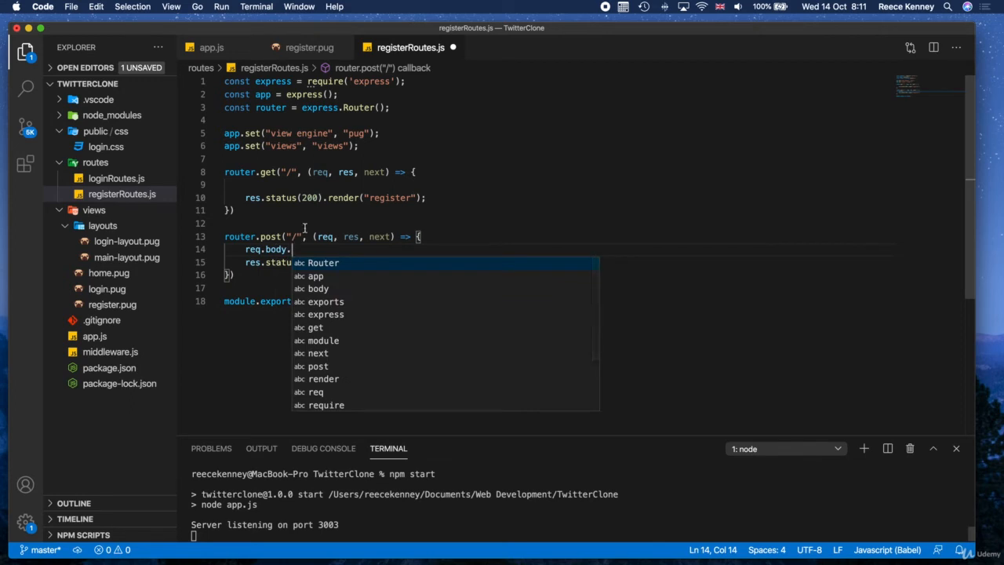
{"action": "key", "text": "Escape"}
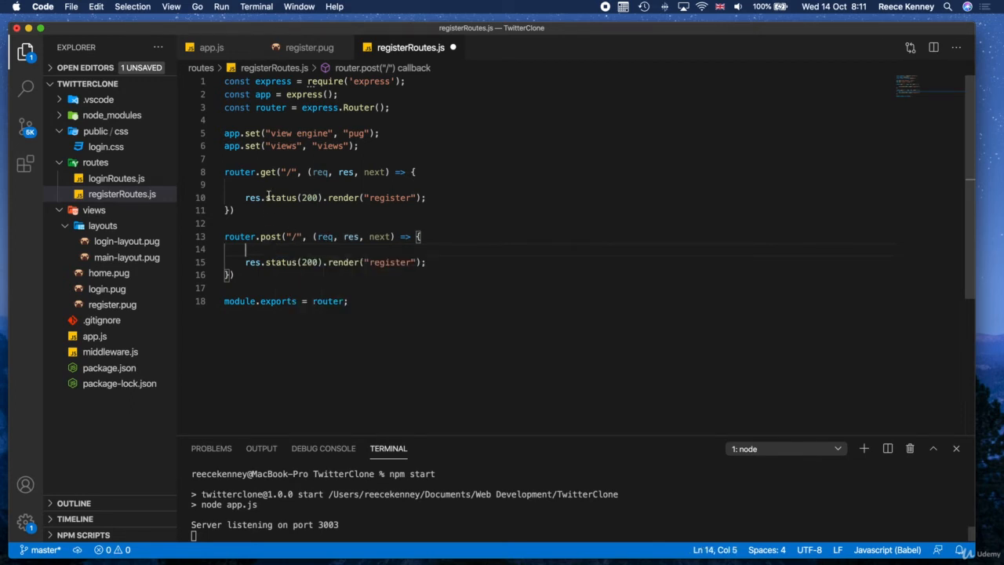
{"action": "mouse_move", "coordinate": [280, 198]}
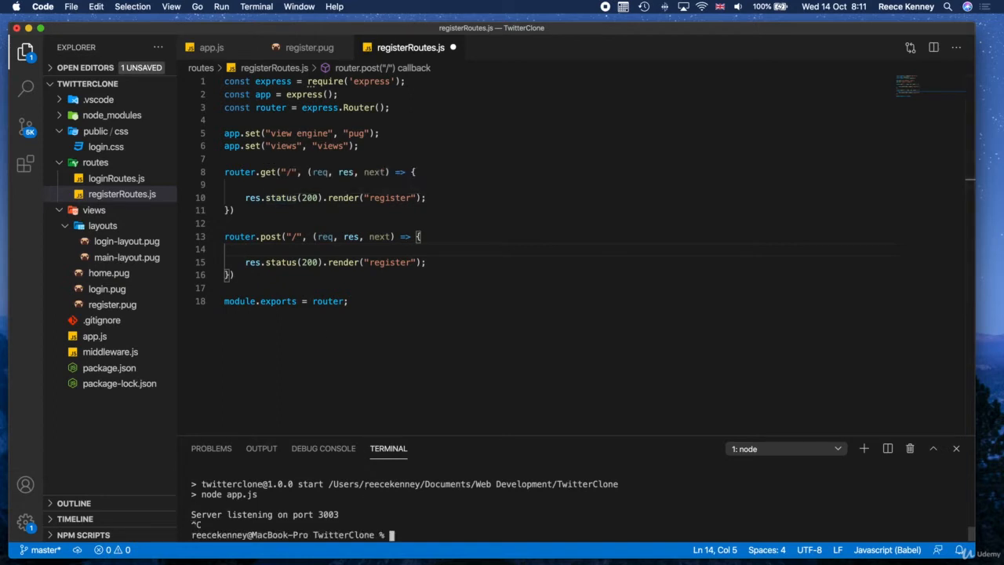
- Run npm install body-parser in the terminal and give the editor more room
{"action": "type", "text": "npm i"}
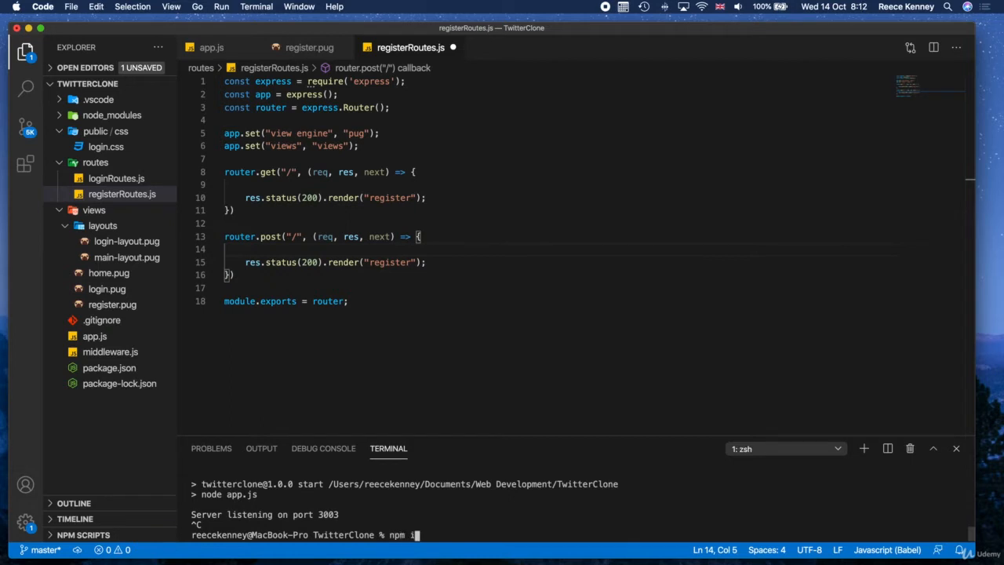
{"action": "type", "text": "nstall body-parse"}
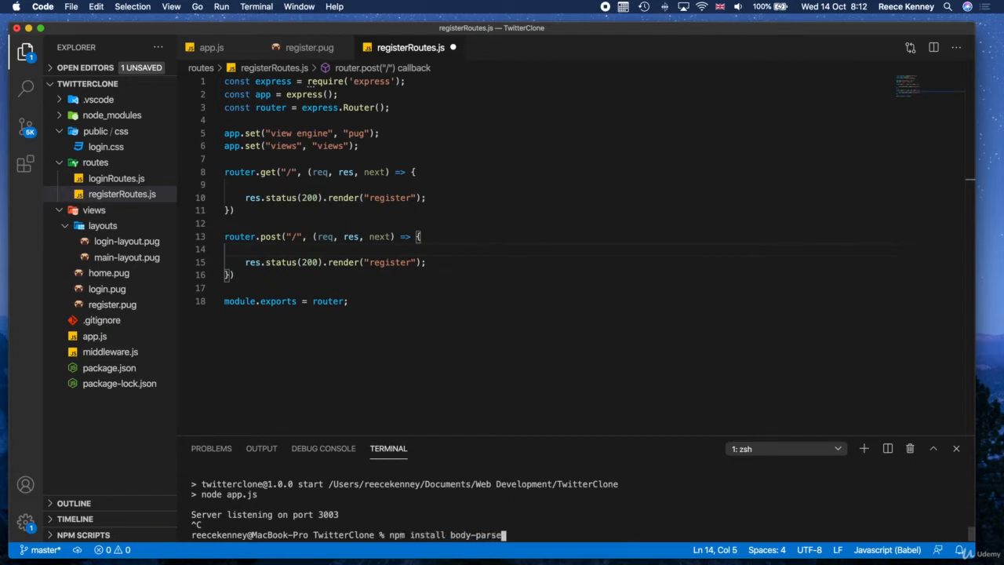
{"action": "key", "text": "Return"}
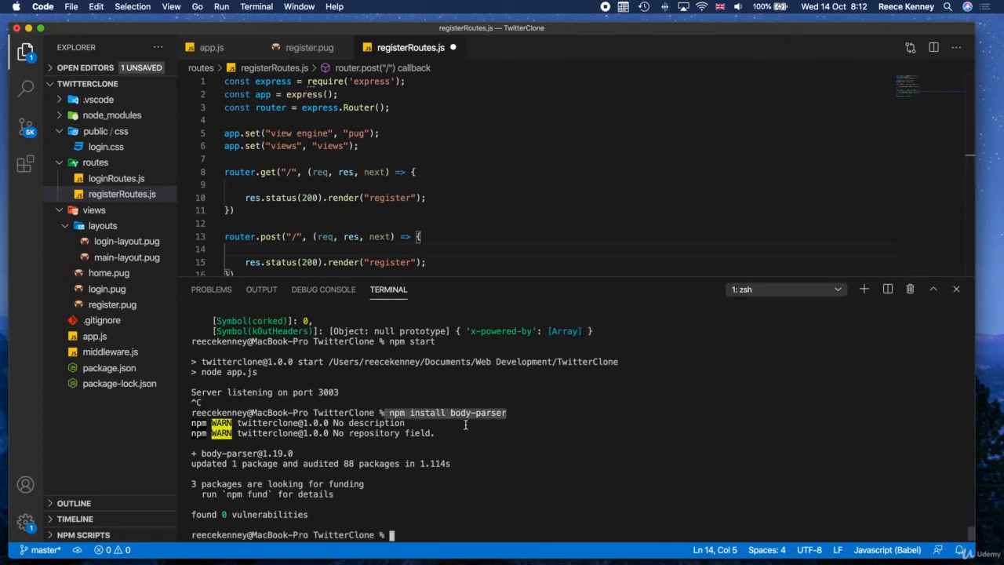
{"action": "mouse_move", "coordinate": [537, 274]}
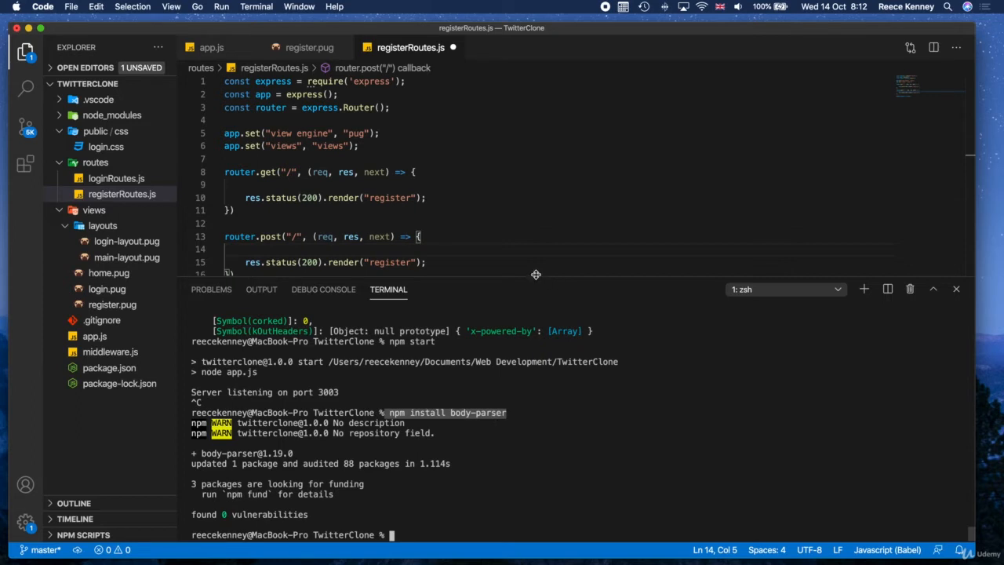
{"action": "left_click_drag", "start_coordinate": [536, 288], "coordinate": [536, 427]}
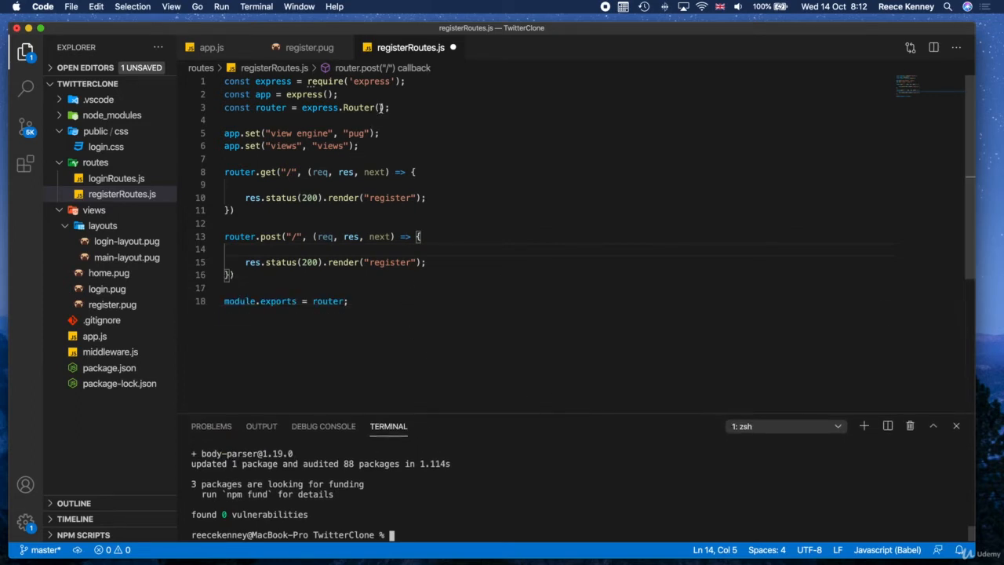
- Add const bodyParser = require("body-parser") below the router declaration
{"action": "left_click", "coordinate": [389, 106]}
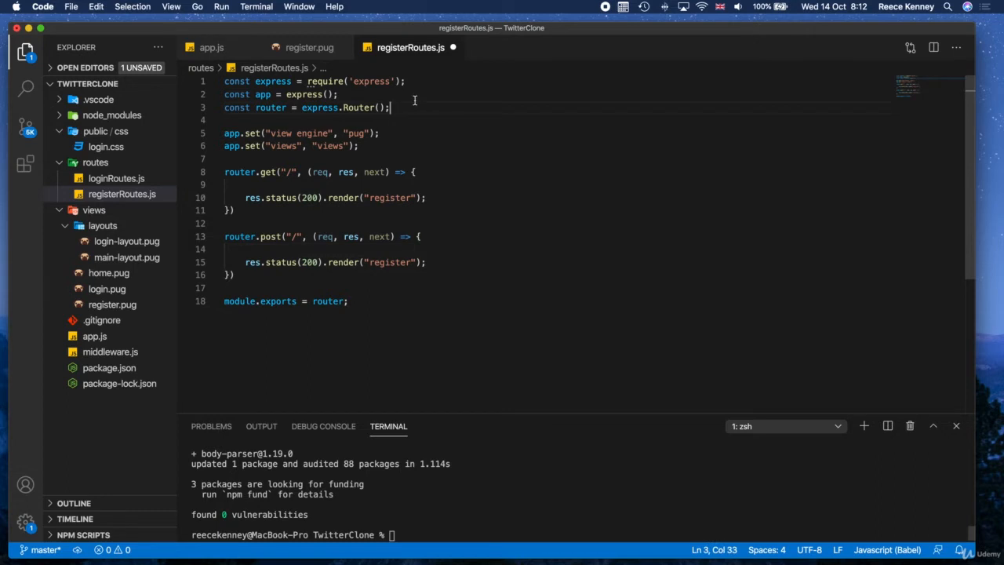
{"action": "type", "text": "const"}
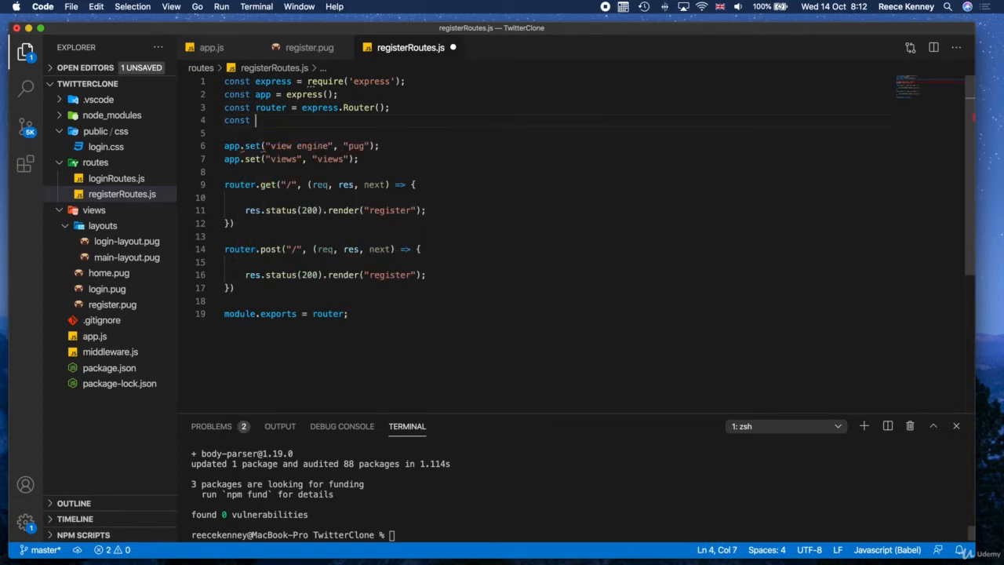
{"action": "type", "text": "bodyParser = re"}
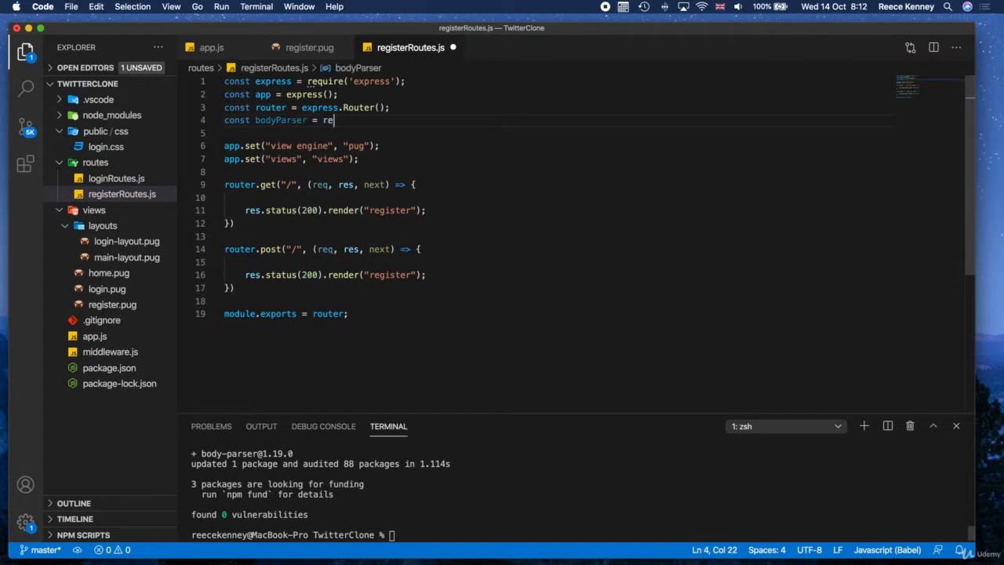
{"action": "type", "text": "quire(\"body-parser"}
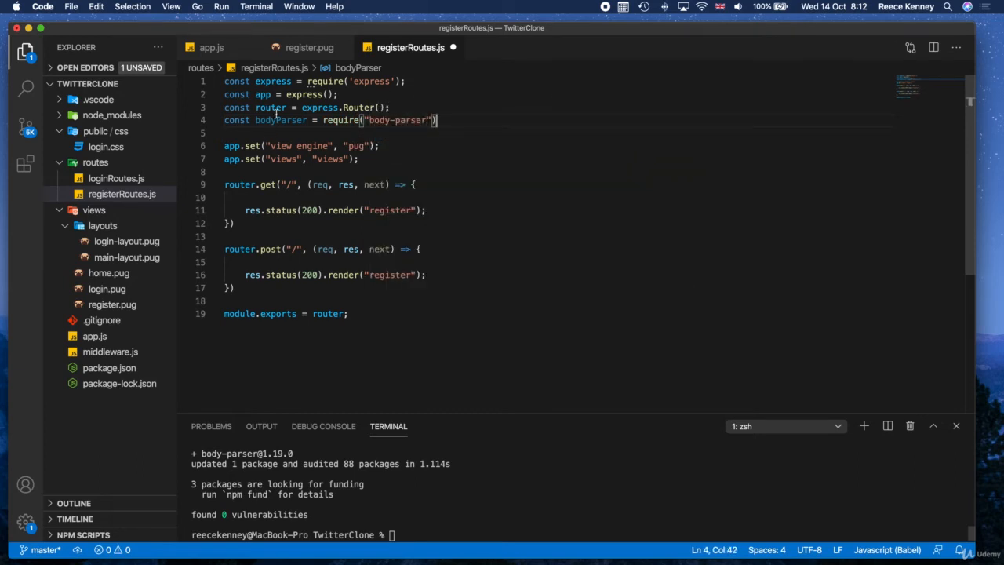
{"action": "double_click", "coordinate": [281, 119]}
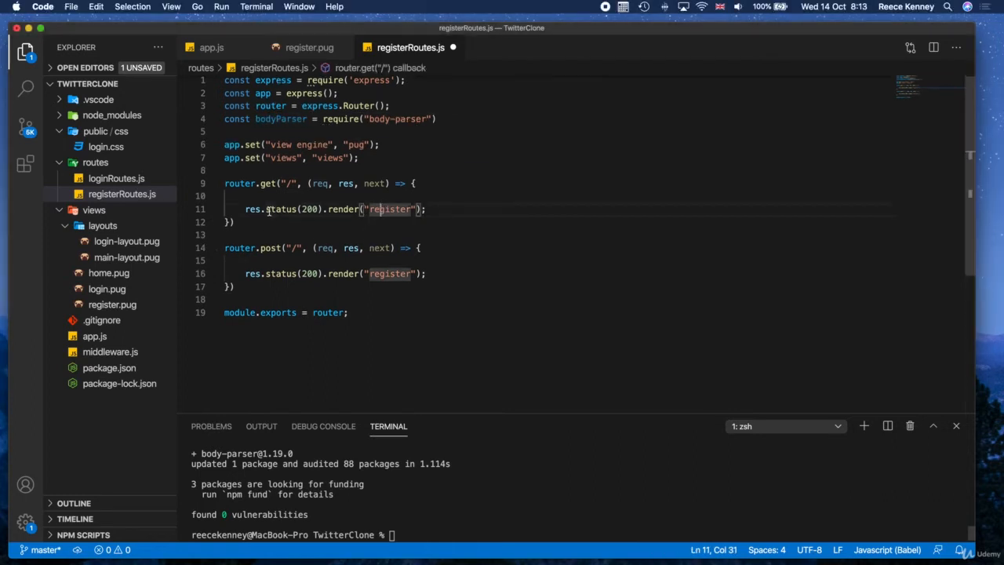
{"action": "mouse_move", "coordinate": [238, 182]}
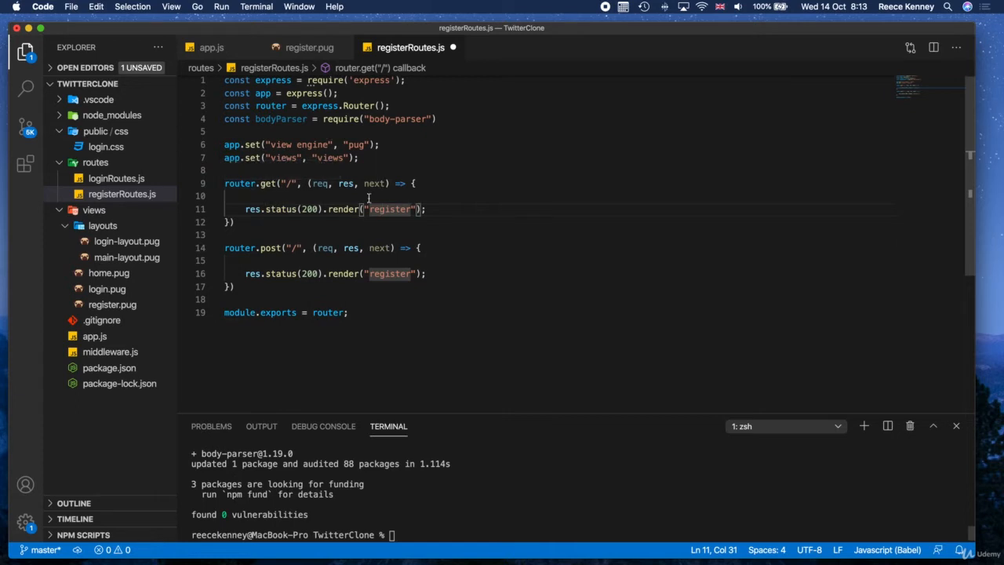
- Add app.use(bodyParser.urlencoded({ extended: false })); below the view settings
{"action": "left_click_drag", "start_coordinate": [224, 144], "coordinate": [358, 157]}
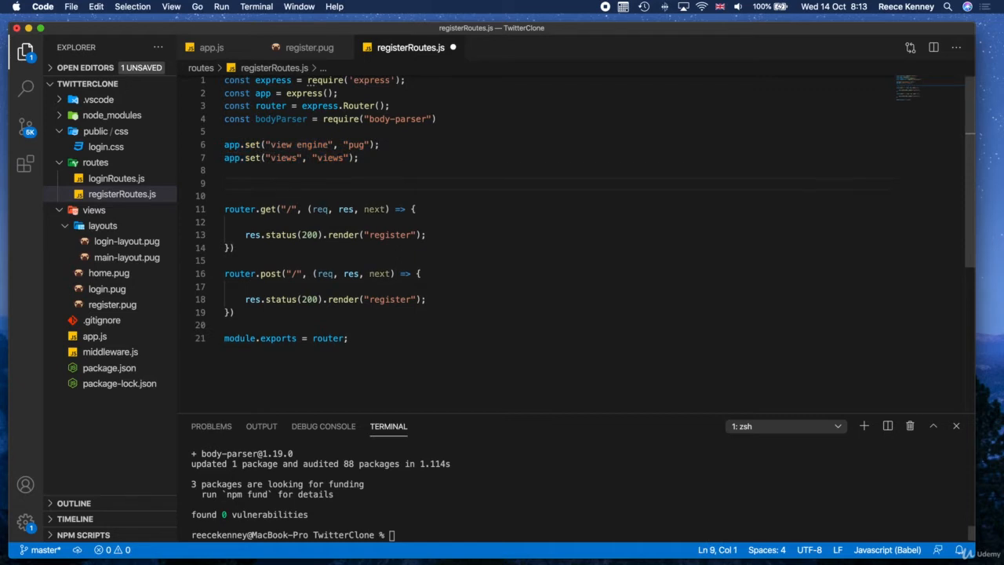
{"action": "type", "text": "app.use("}
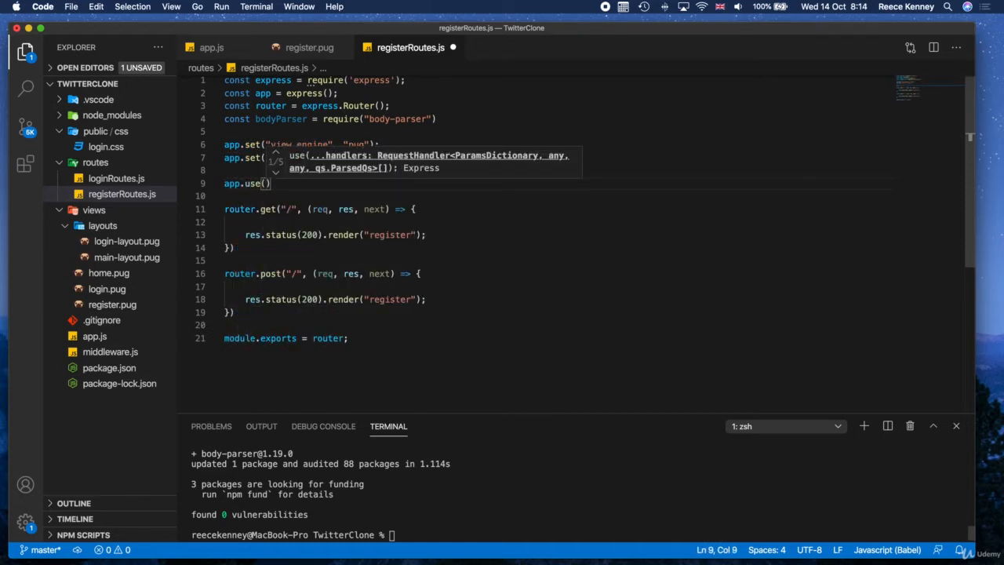
{"action": "type", "text": "bodyParser"}
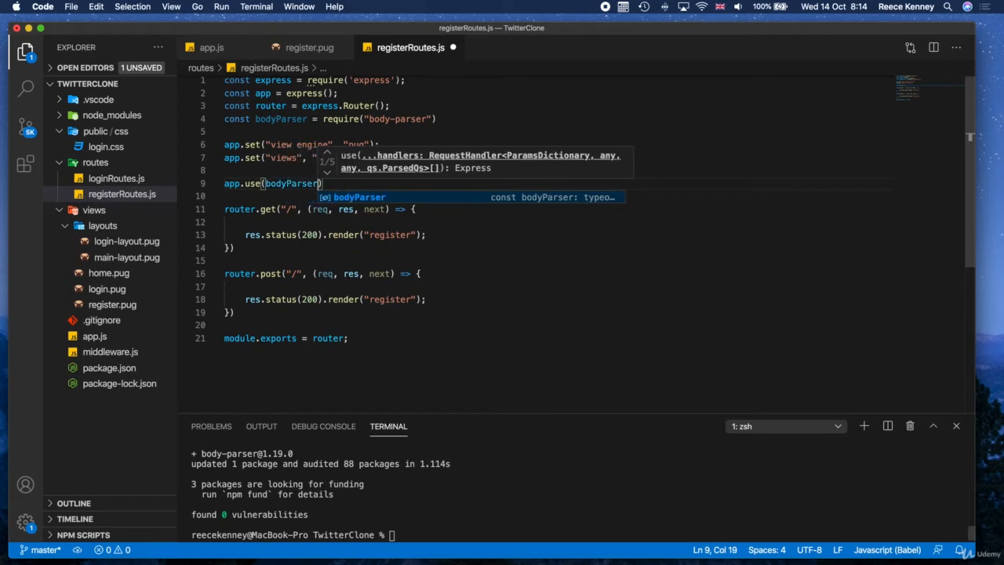
{"action": "type", "text": ".urlencoded"}
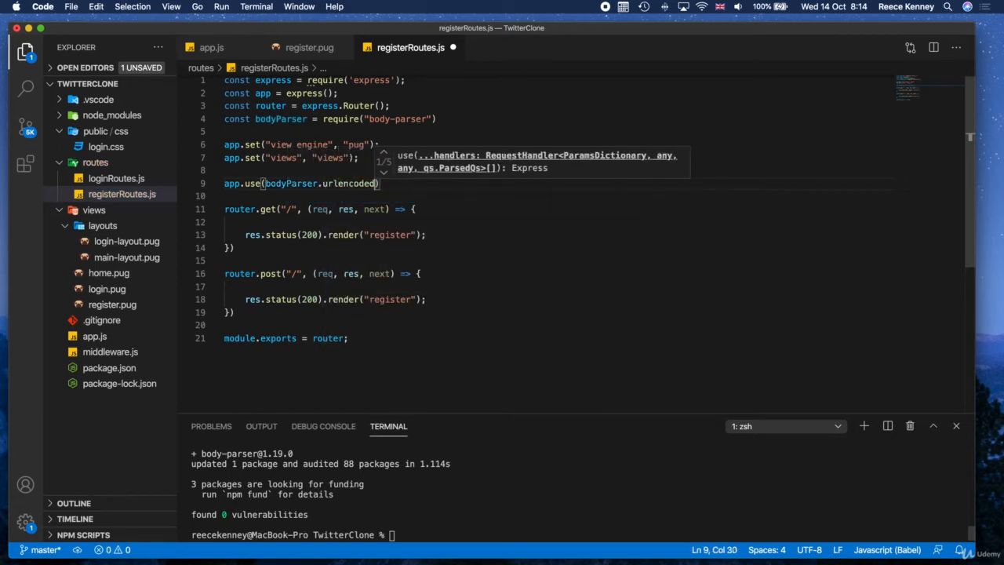
{"action": "type", "text": "("}
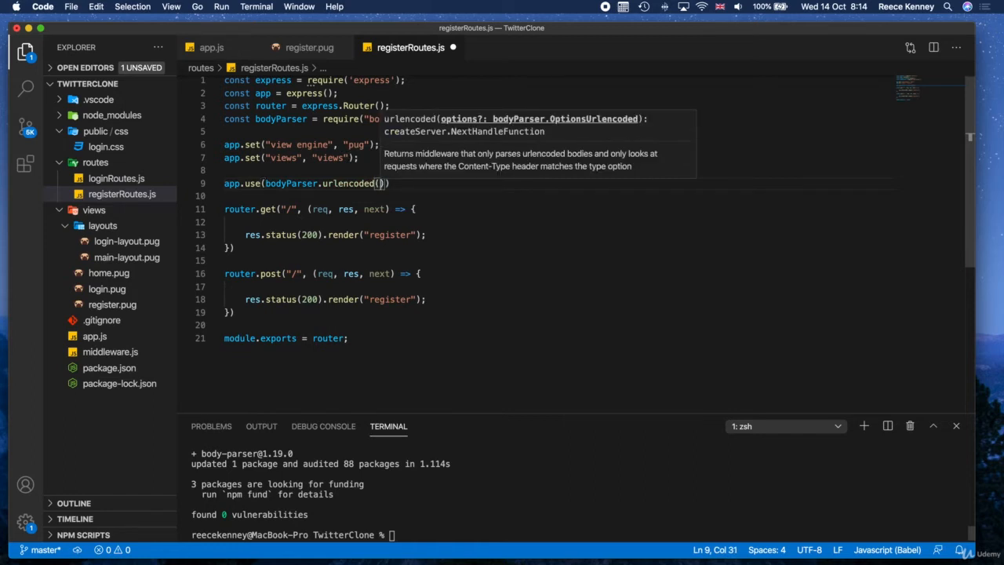
{"action": "type", "text": "{"}
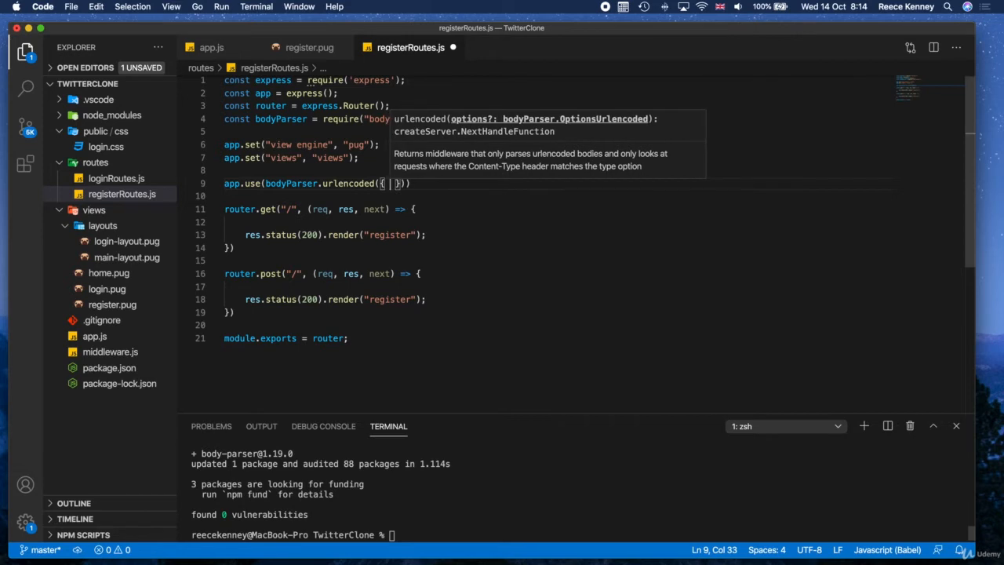
{"action": "type", "text": "extend"}
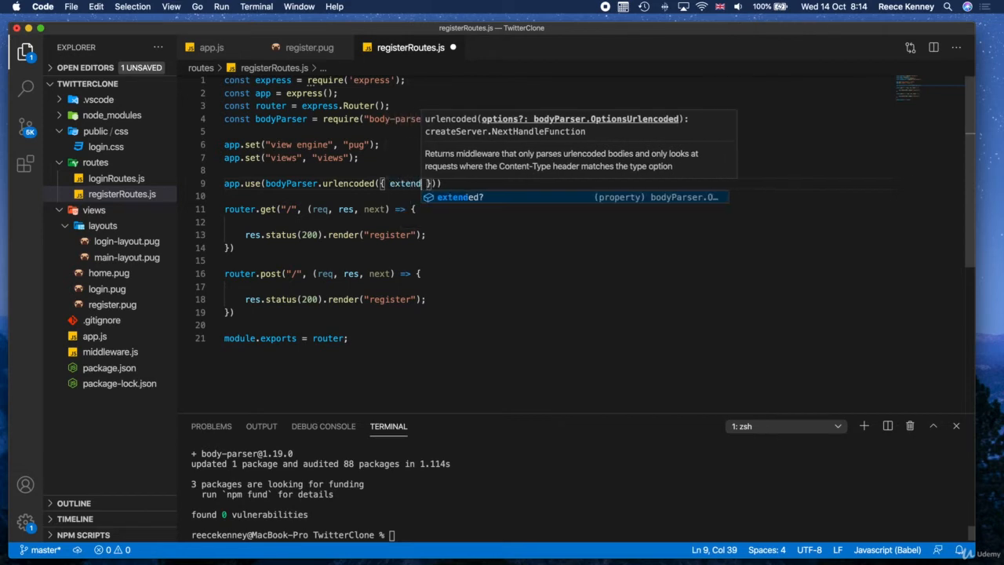
{"action": "type", "text": ": false"}
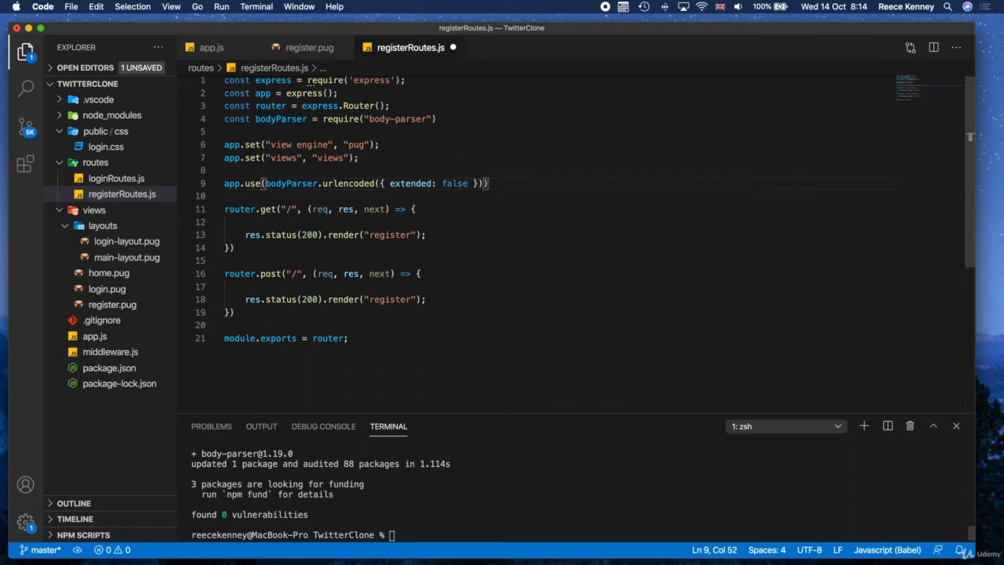
{"action": "mouse_move", "coordinate": [290, 182]}
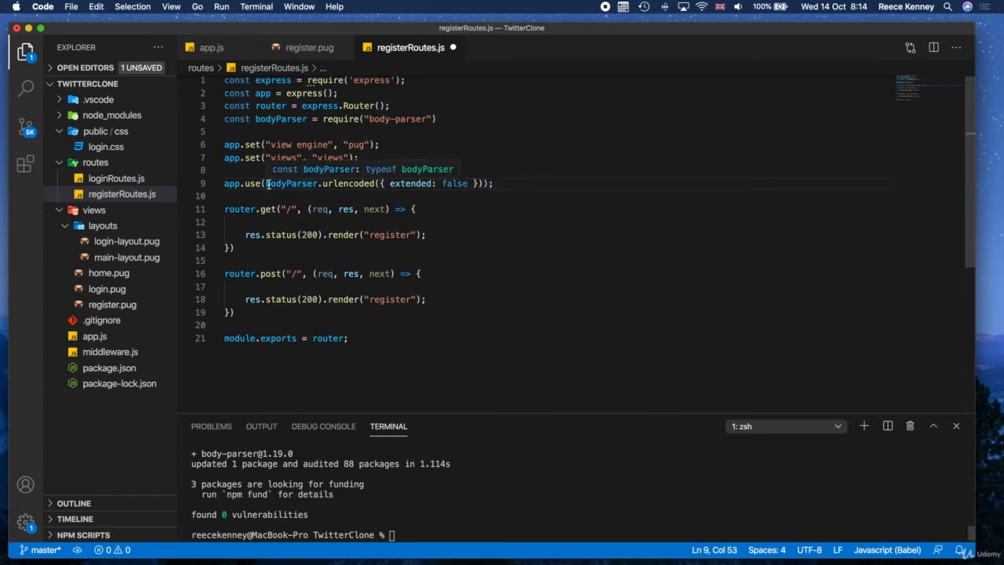
- Highlight the bodyParser name and the extended: false option in the middleware line
{"action": "double_click", "coordinate": [290, 182]}
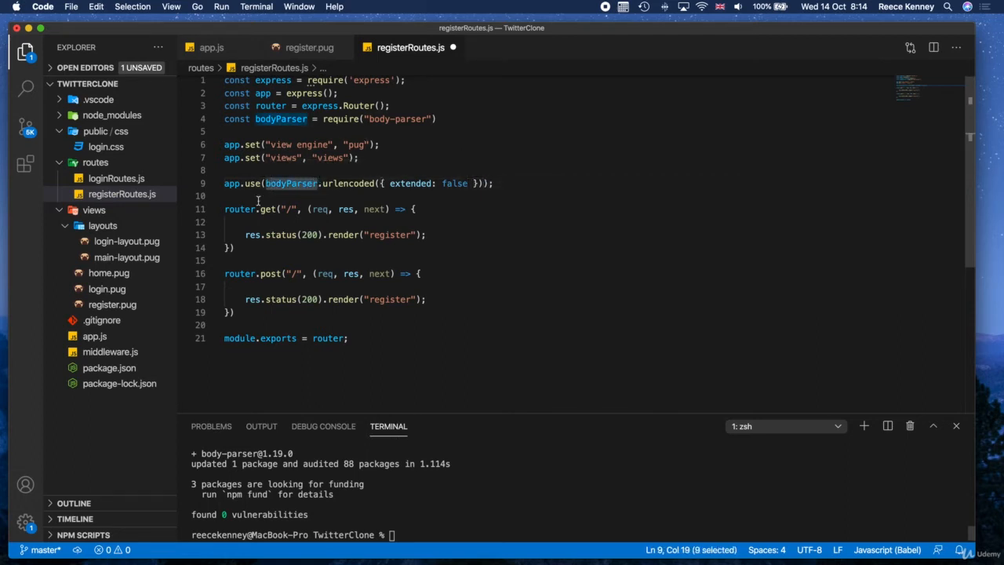
{"action": "left_click", "coordinate": [359, 157]}
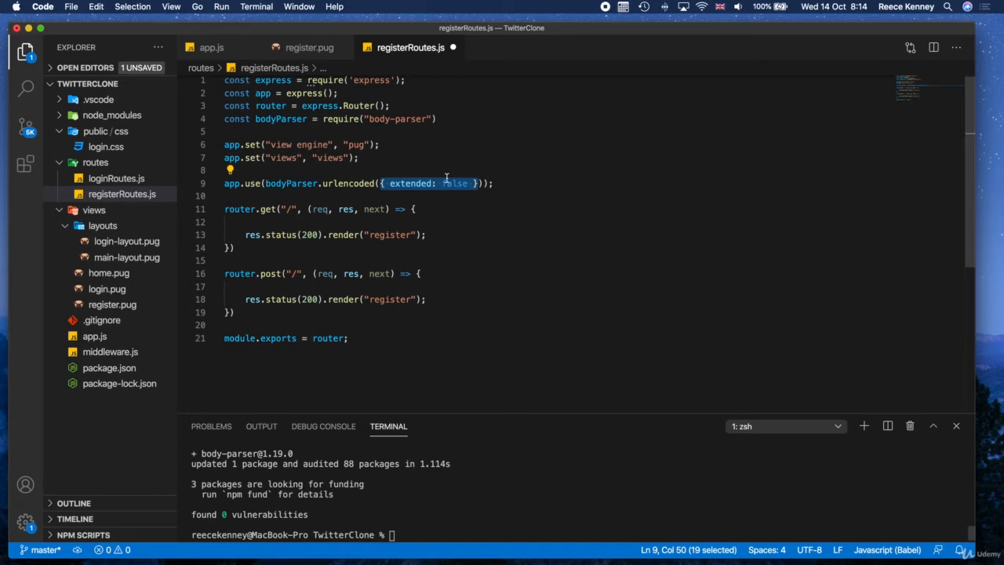
{"action": "double_click", "coordinate": [455, 182]}
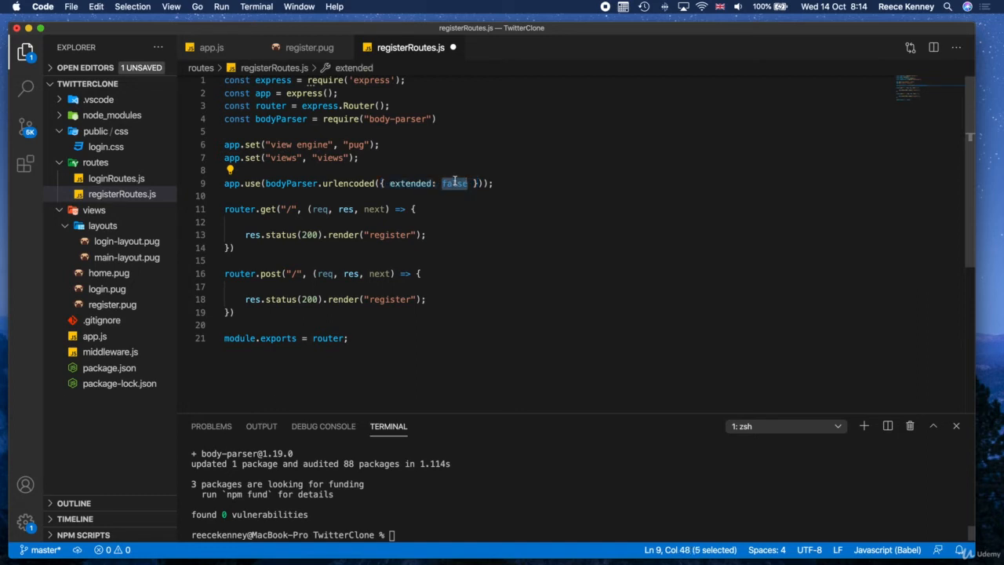
{"action": "mouse_move", "coordinate": [411, 182]}
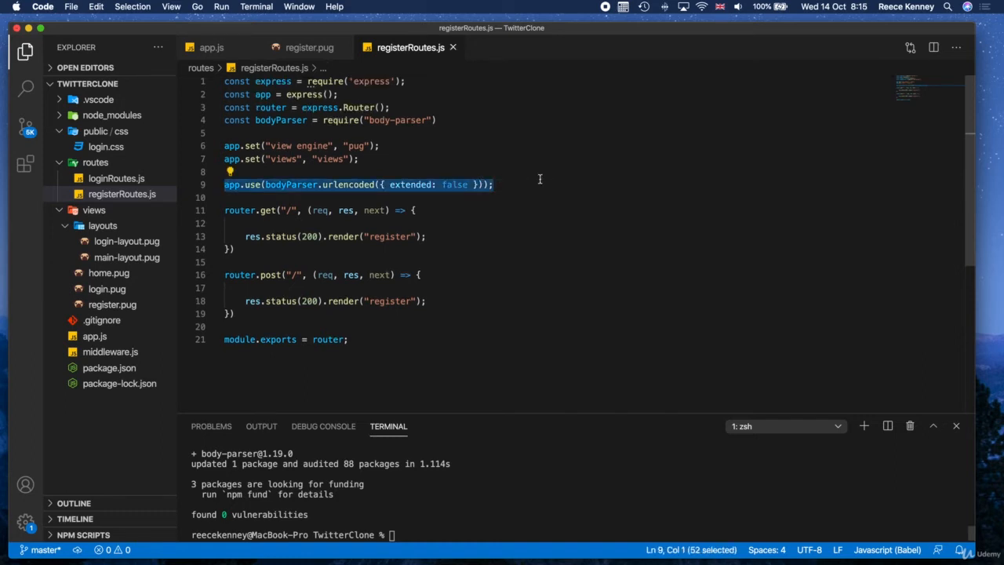
- Add app.use(bodyParser.urlencoded({ extended: false })); in app.js, then return to registerRoutes.js
{"action": "left_click", "coordinate": [210, 47]}
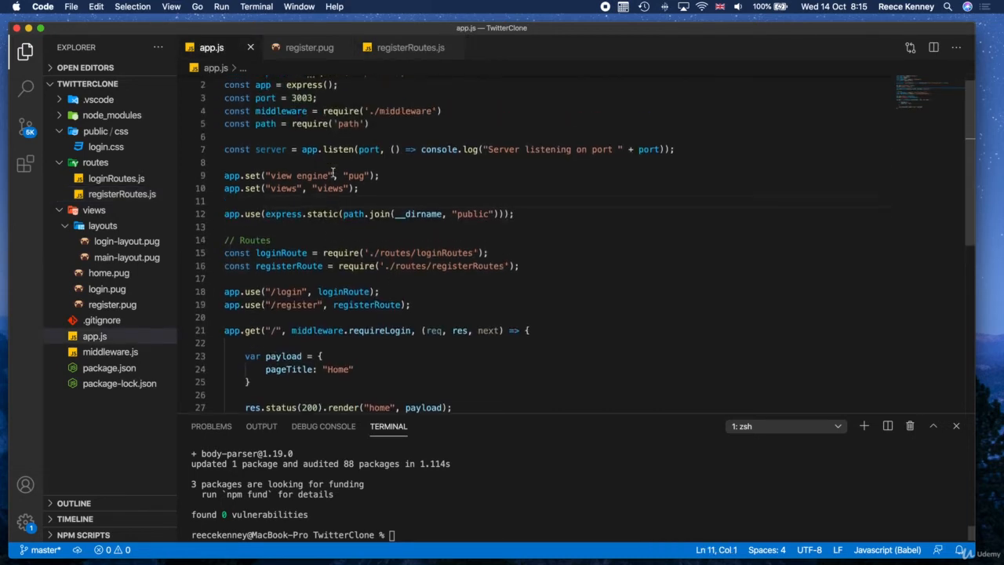
{"action": "scroll", "scroll_direction": "up", "scroll_amount": 3}
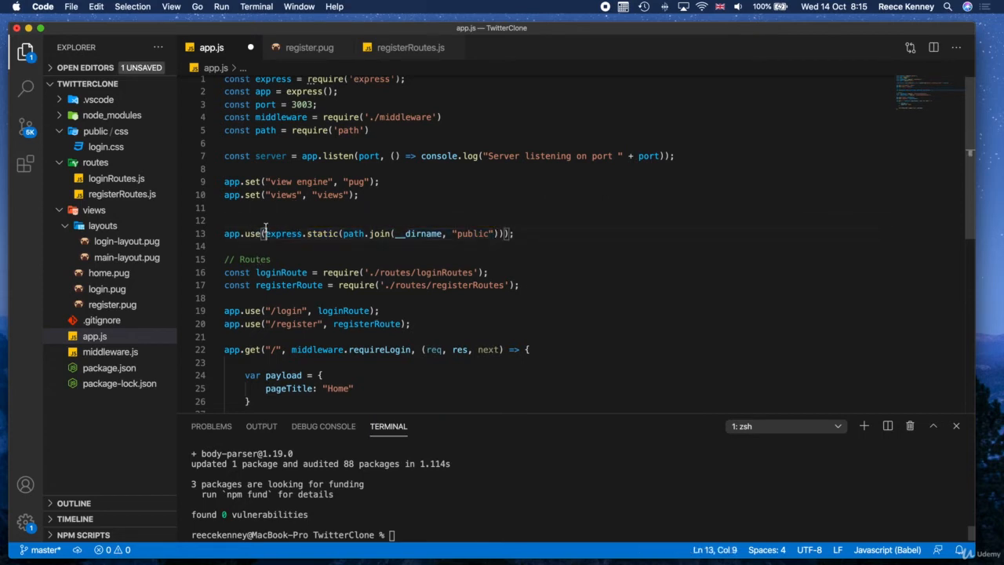
{"action": "type", "text": "app.use(bodyParser.urlencoded({ extended: false }));"}
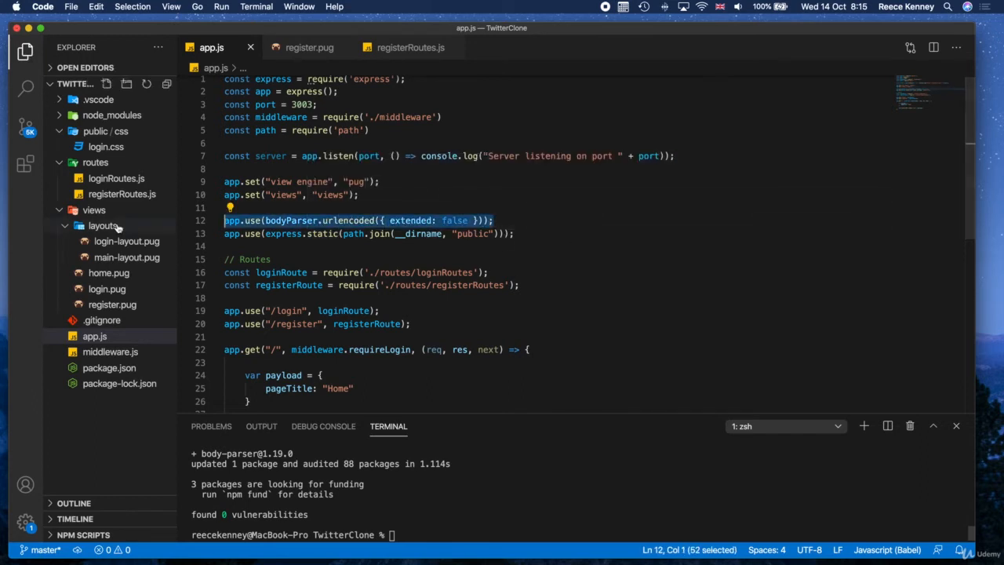
{"action": "left_click", "coordinate": [307, 47]}
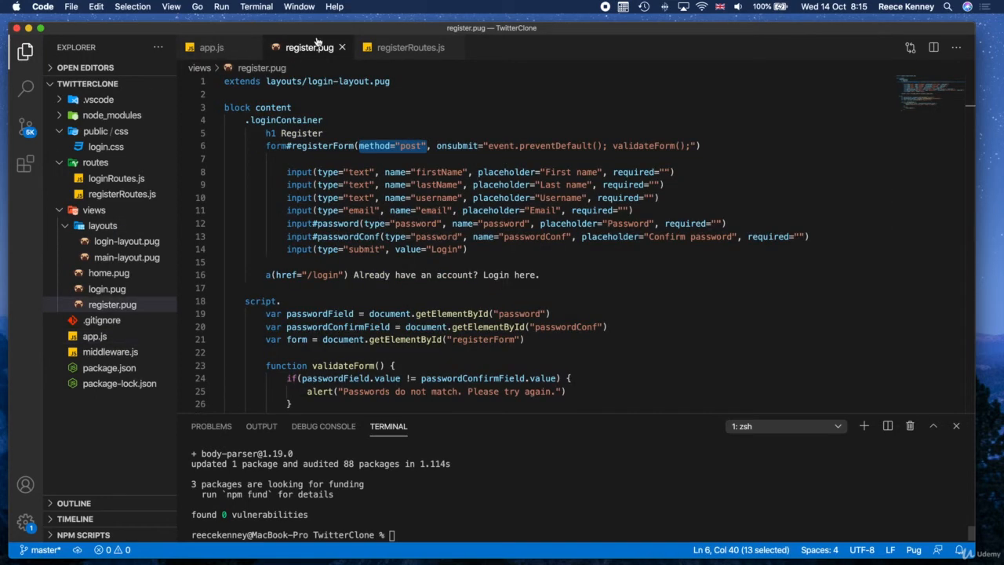
{"action": "mouse_move", "coordinate": [411, 48]}
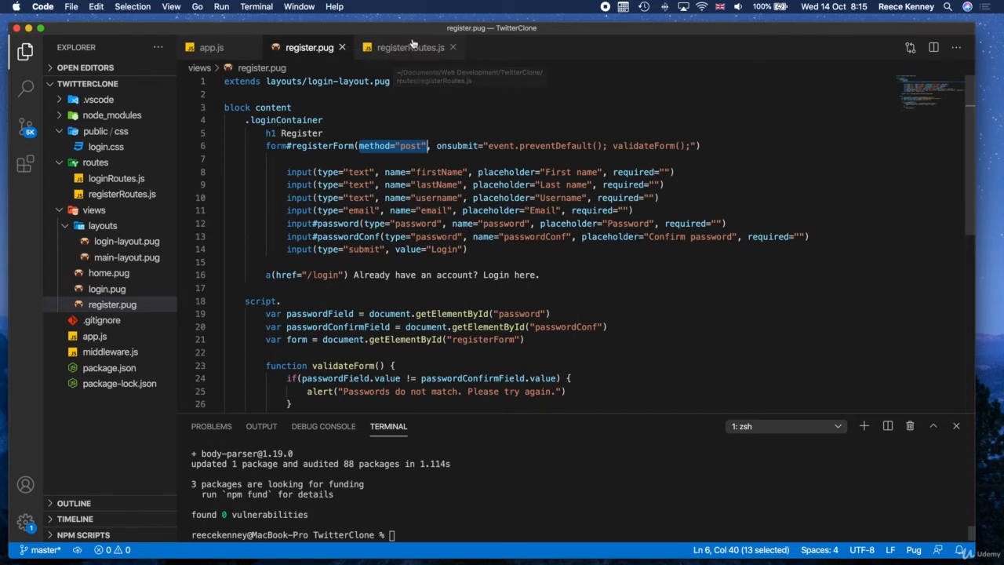
{"action": "left_click", "coordinate": [410, 48]}
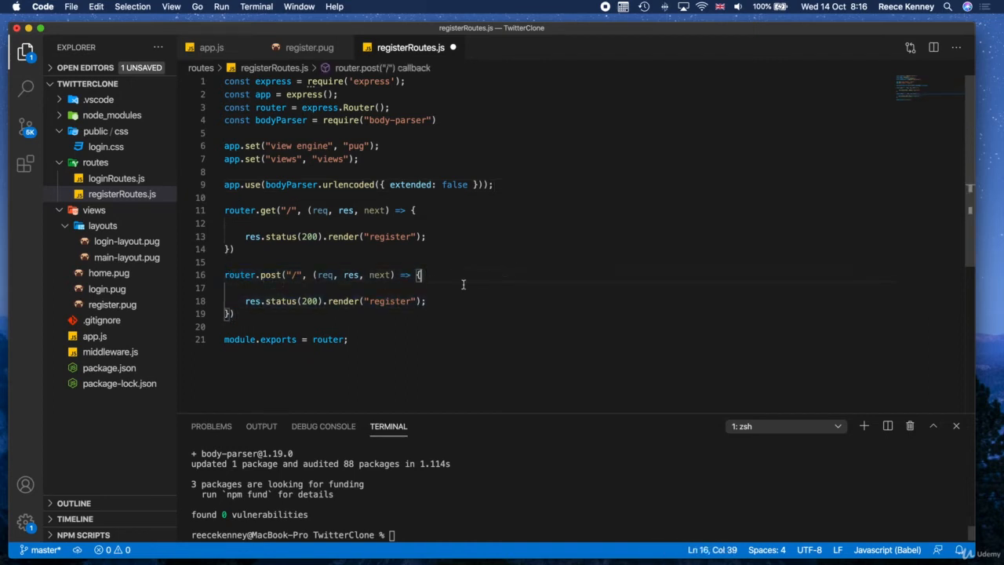
- Add console.log(req.body) inside the router.post handler and save the file
{"action": "type", "text": "console.log(req.body);"}
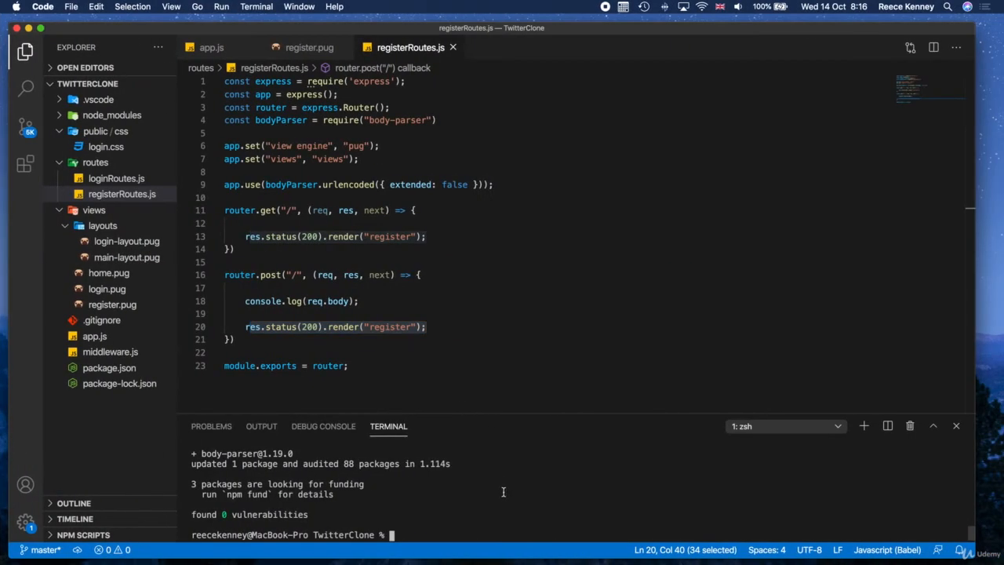
- Run npm start and read the bodyParser is not defined ReferenceError
{"action": "type", "text": "npm start"}
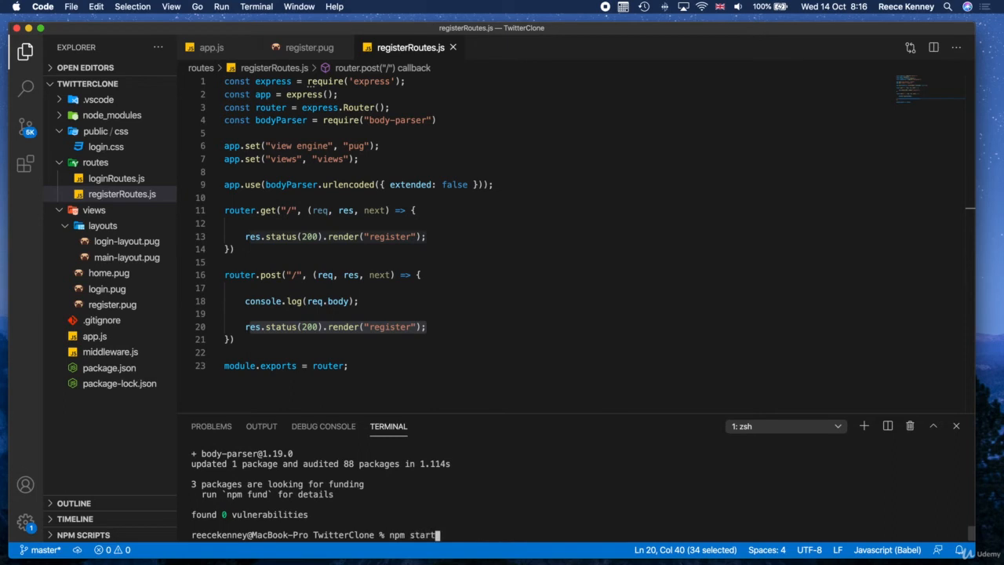
{"action": "key", "text": "Return"}
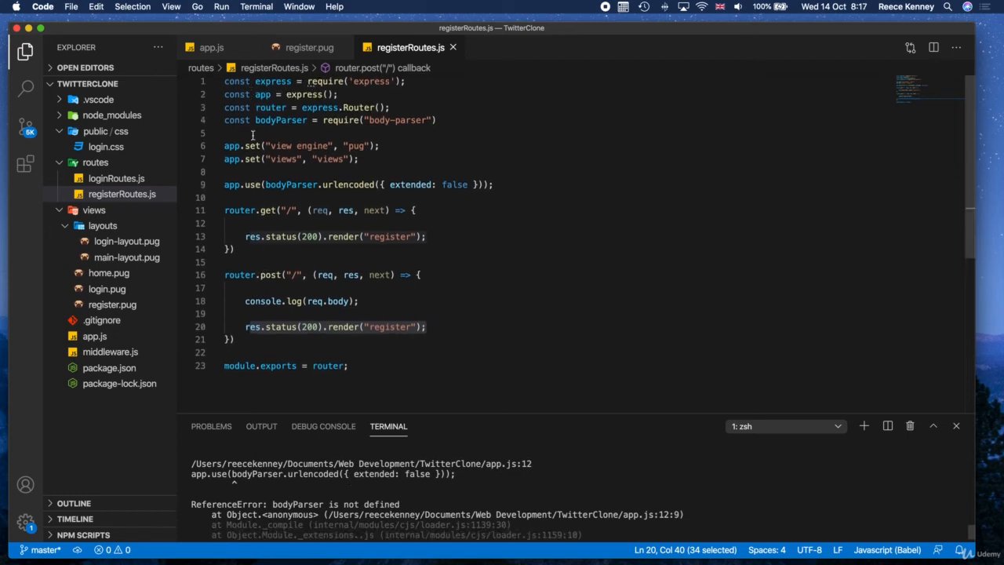
{"action": "left_click", "coordinate": [236, 223]}
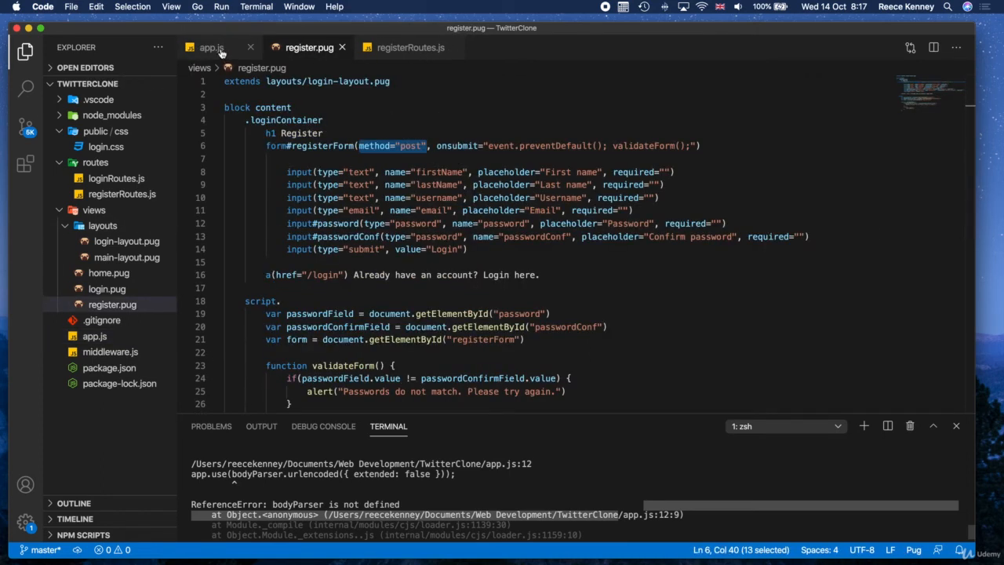
- Copy the body-parser require line into app.js and restart the server
{"action": "left_click", "coordinate": [412, 47]}
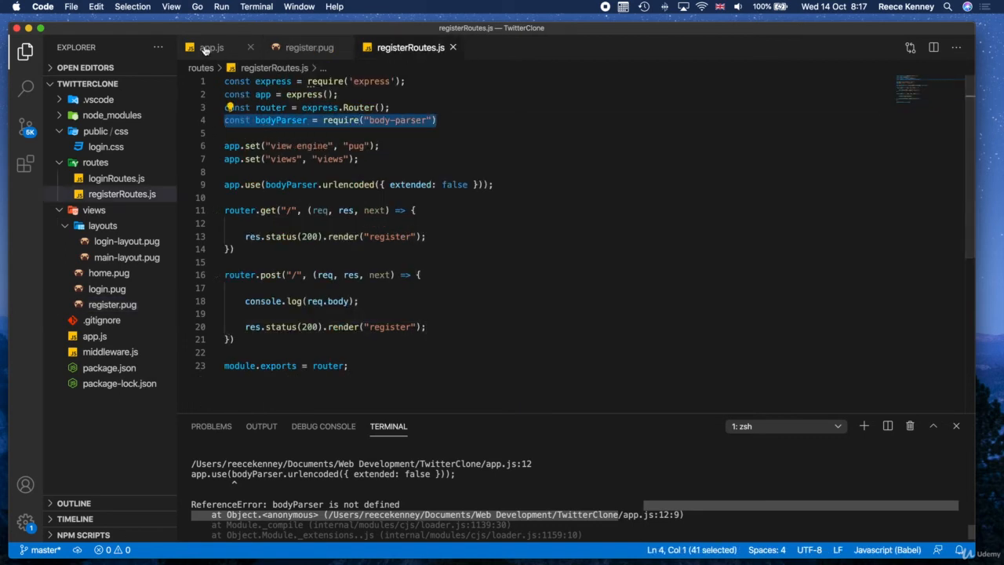
{"action": "left_click", "coordinate": [210, 47]}
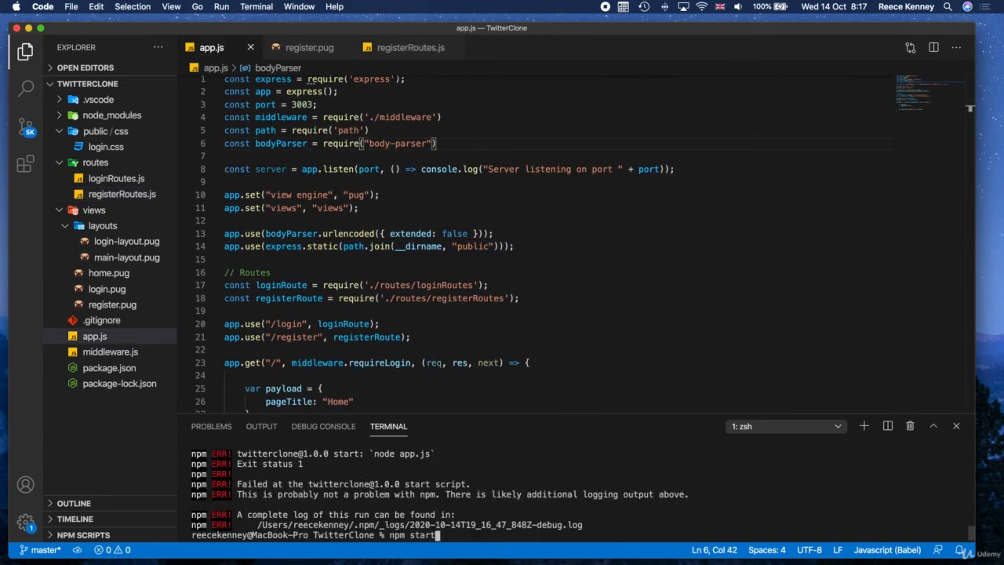
{"action": "key", "text": "Return"}
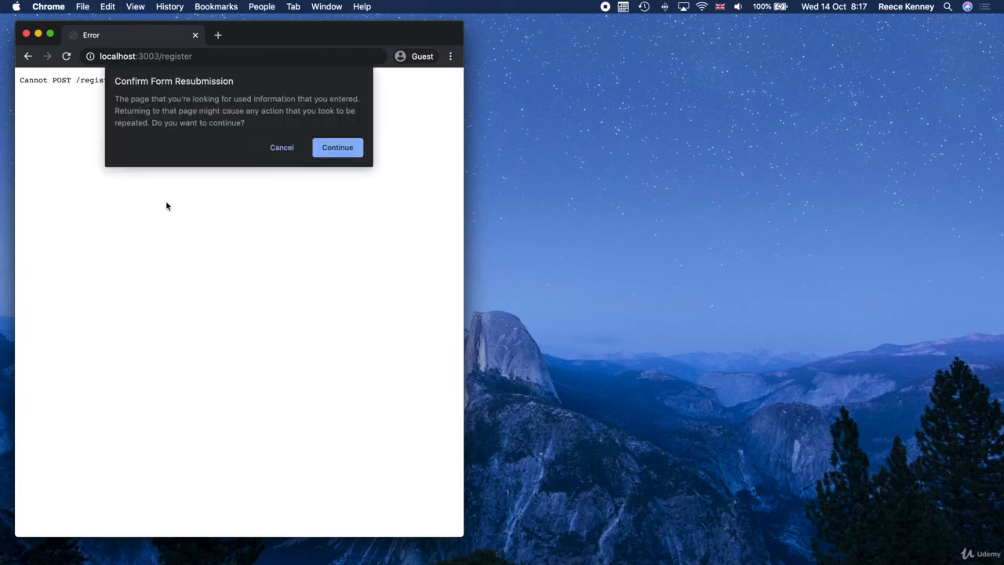
{"action": "mouse_move", "coordinate": [229, 123]}
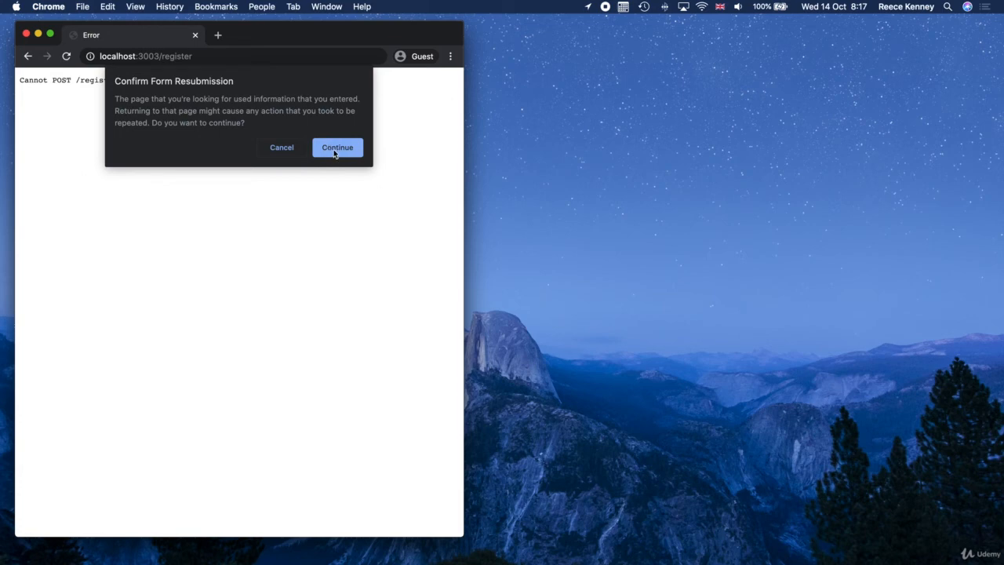
- Continue the form resubmission so the register data is sent again
{"action": "left_click", "coordinate": [338, 148]}
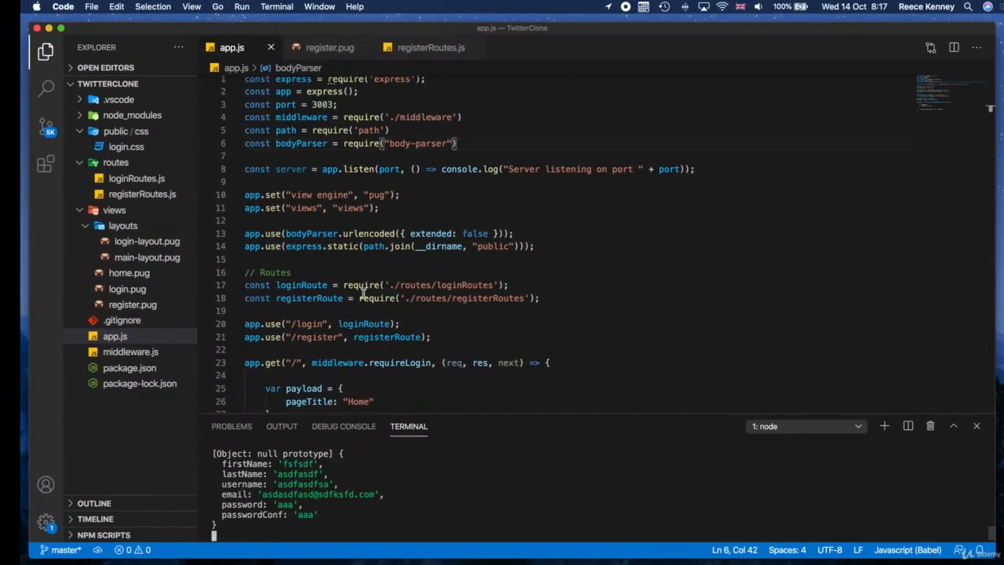
- Scroll through app.js and return to registerRoutes.js beside the logged form fields
{"action": "scroll", "scroll_direction": "down", "scroll_amount": 3}
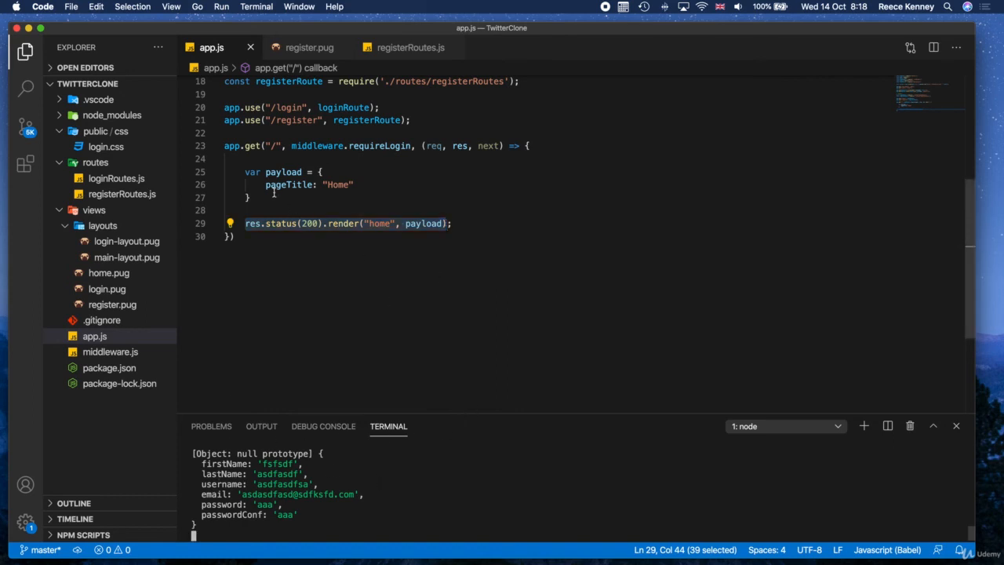
{"action": "scroll", "scroll_direction": "up", "scroll_amount": 3}
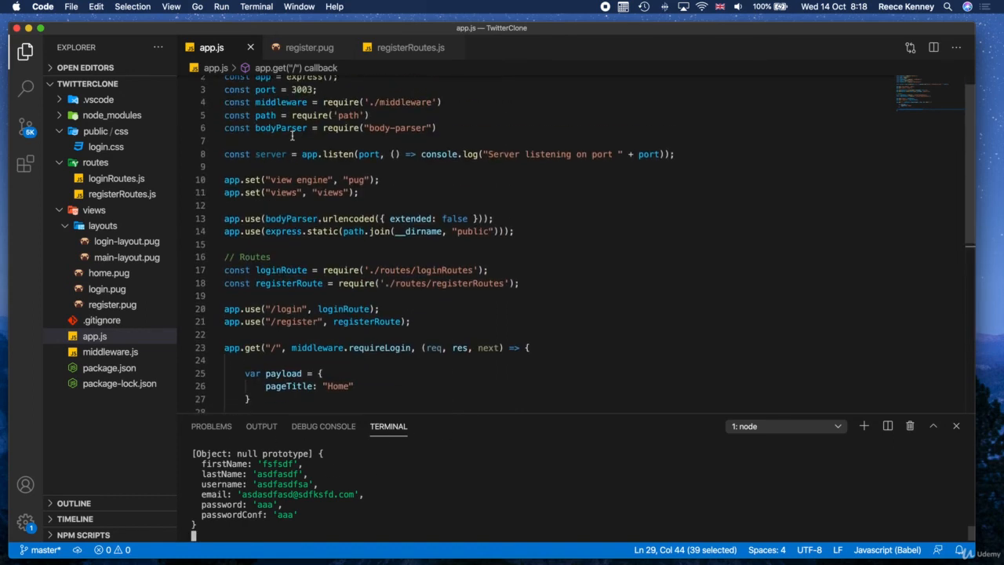
{"action": "scroll", "scroll_direction": "up", "scroll_amount": 3}
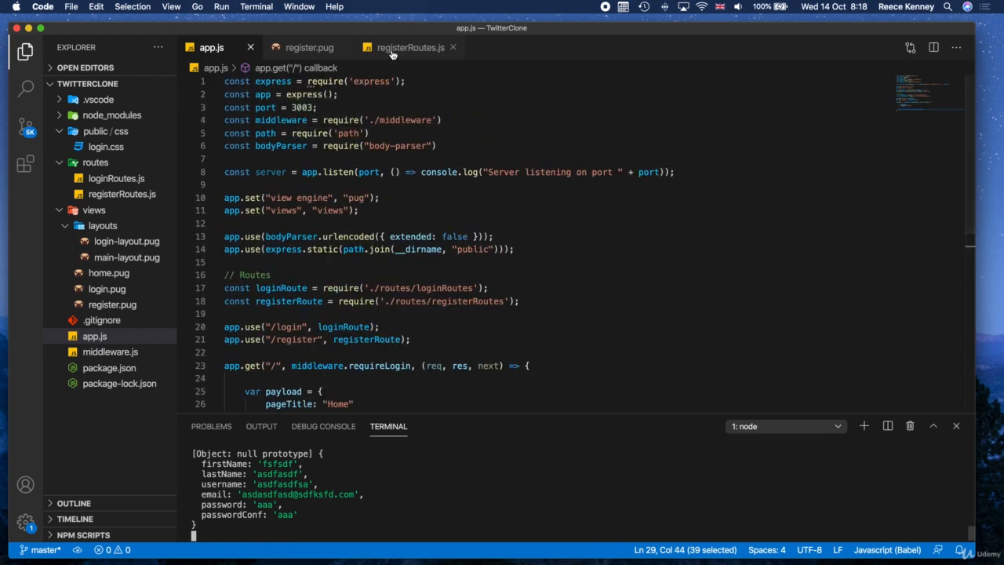
{"action": "left_click", "coordinate": [409, 47]}
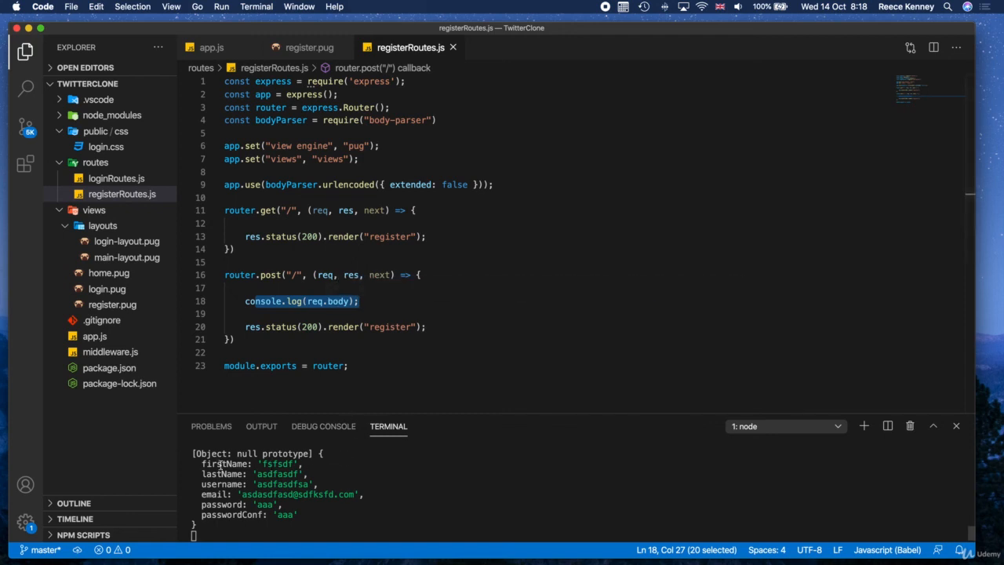
{"action": "mouse_move", "coordinate": [212, 453]}
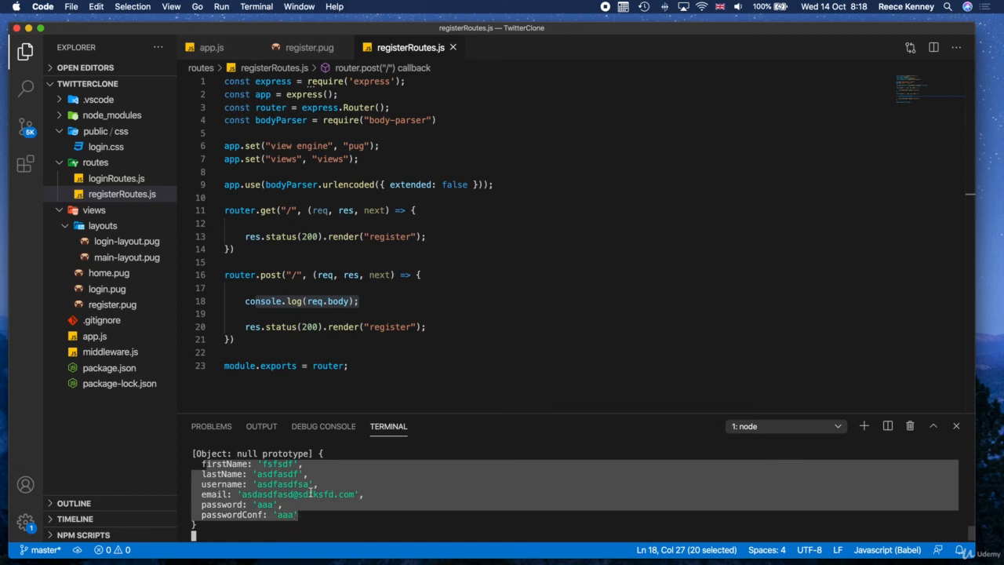
{"action": "mouse_move", "coordinate": [329, 450]}
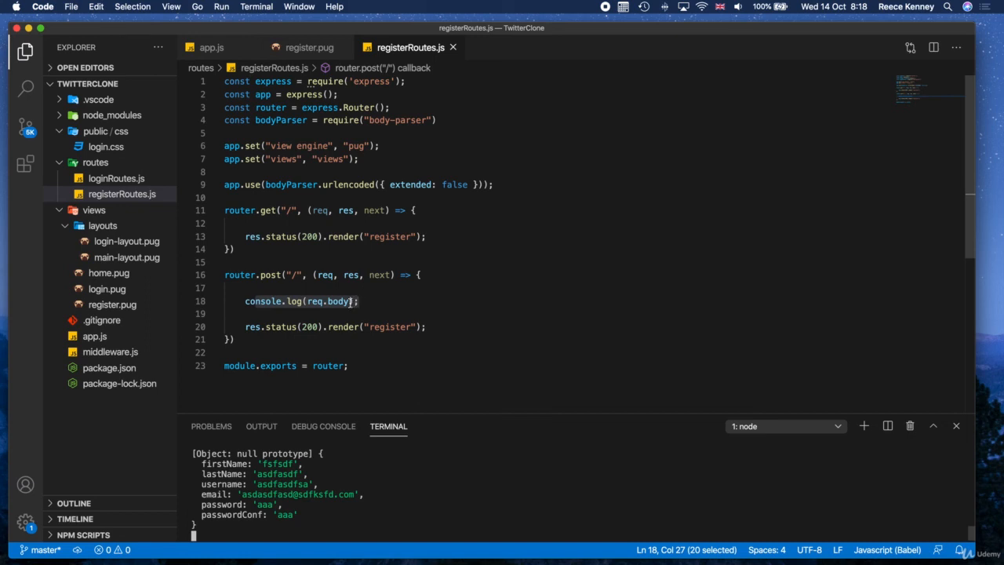
{"action": "type", "text": ".first"}
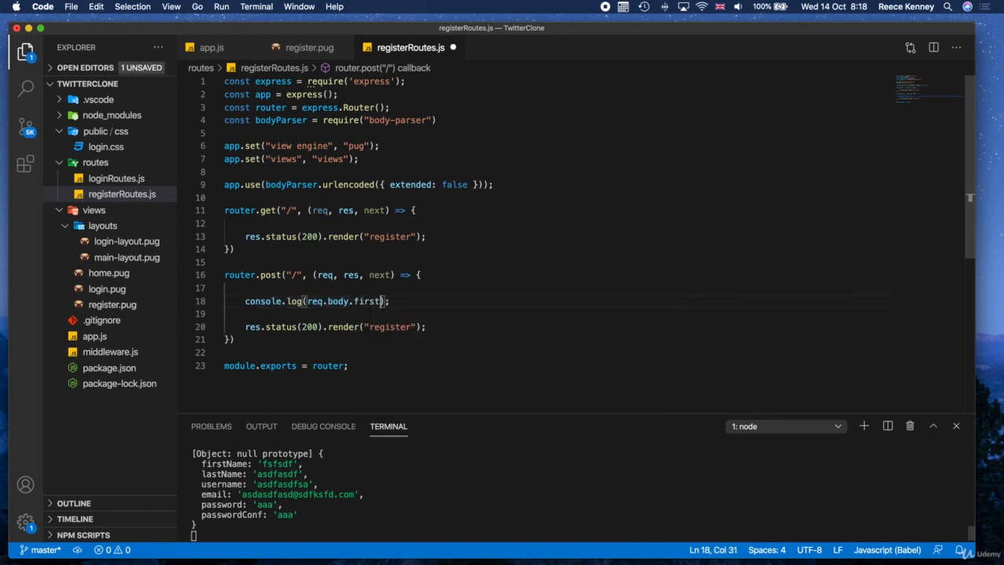
{"action": "type", "text": "Name"}
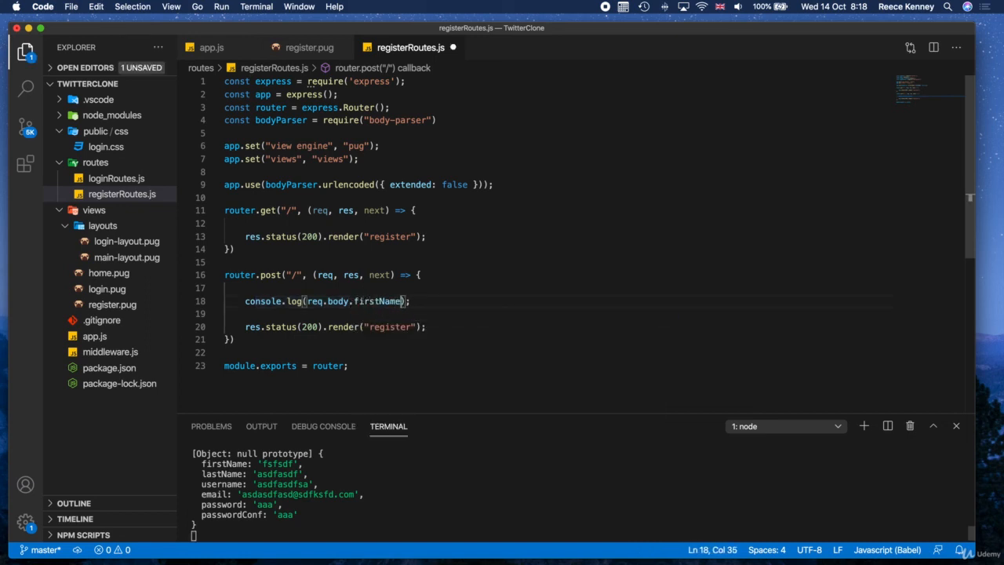
{"action": "double_click", "coordinate": [379, 301]}
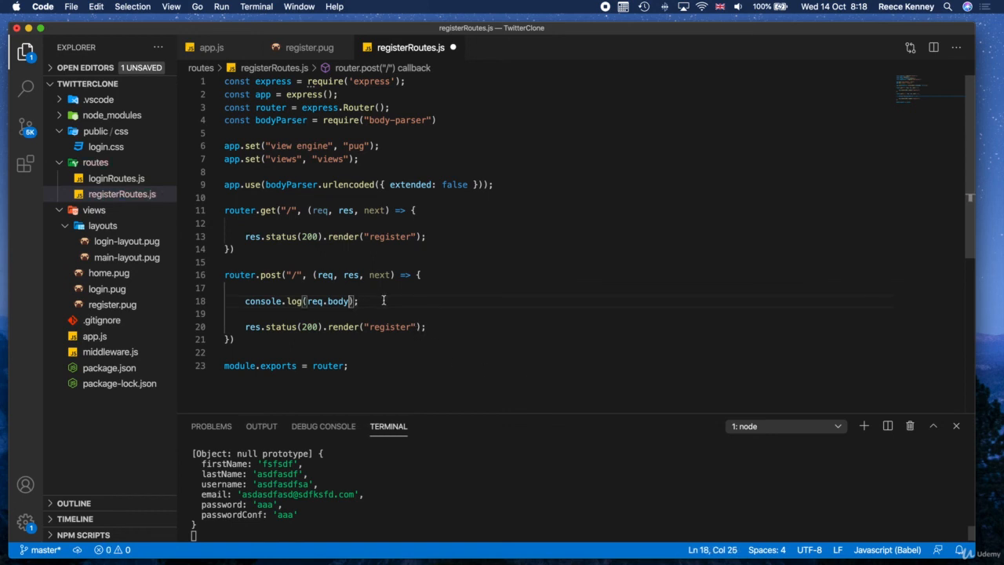
{"action": "mouse_move", "coordinate": [298, 282]}
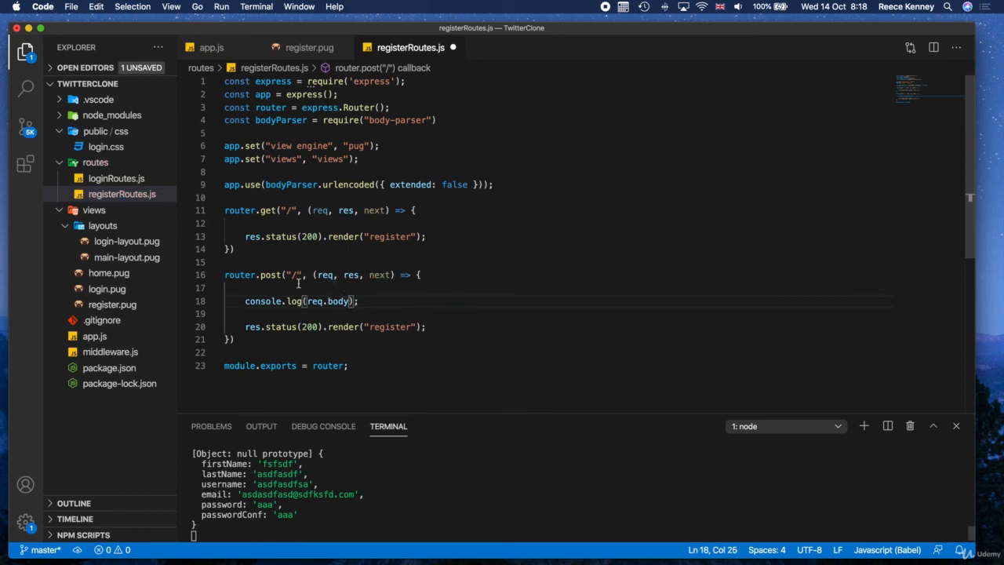